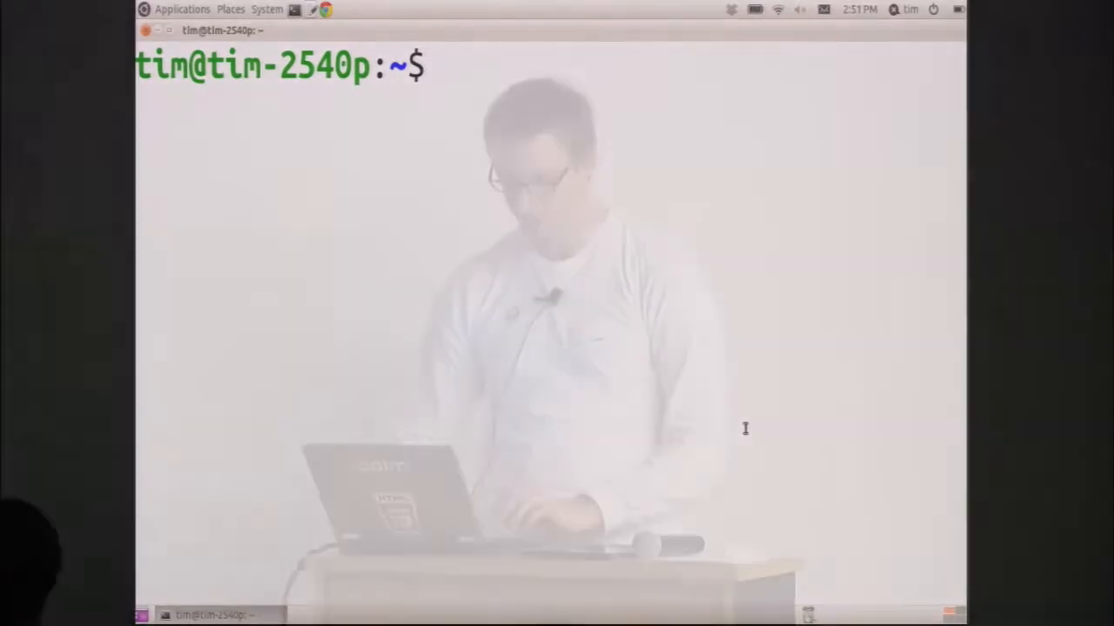
- Run novaterm, then chroot /media/chroot/ login and enter username tim at the prompt
{"action": "type", "text": "novaterm"}
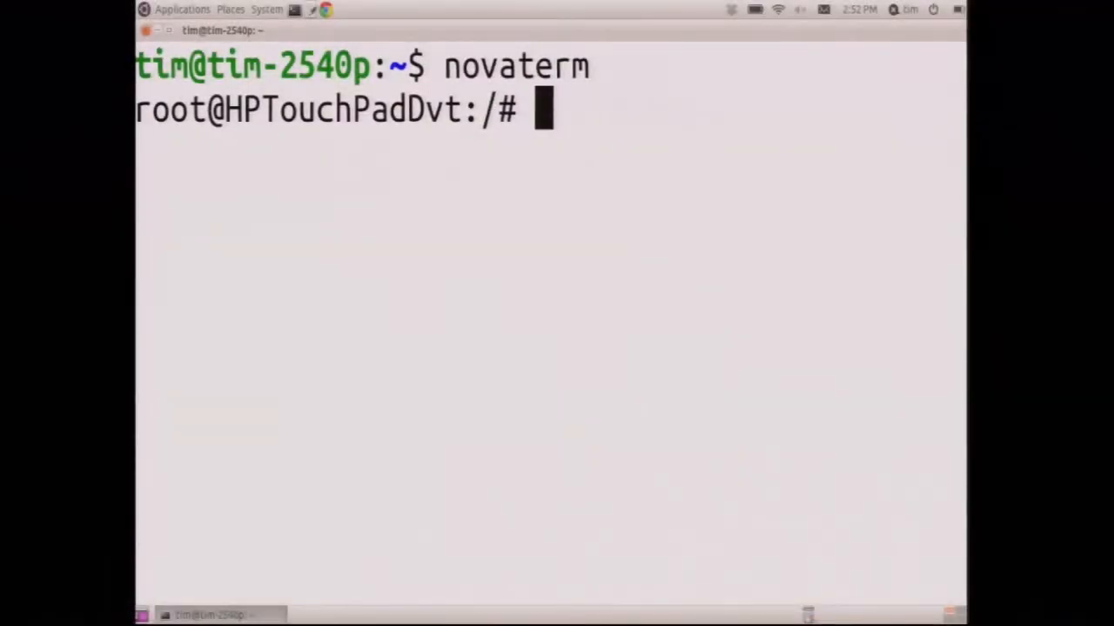
{"action": "type", "text": "chroot /"}
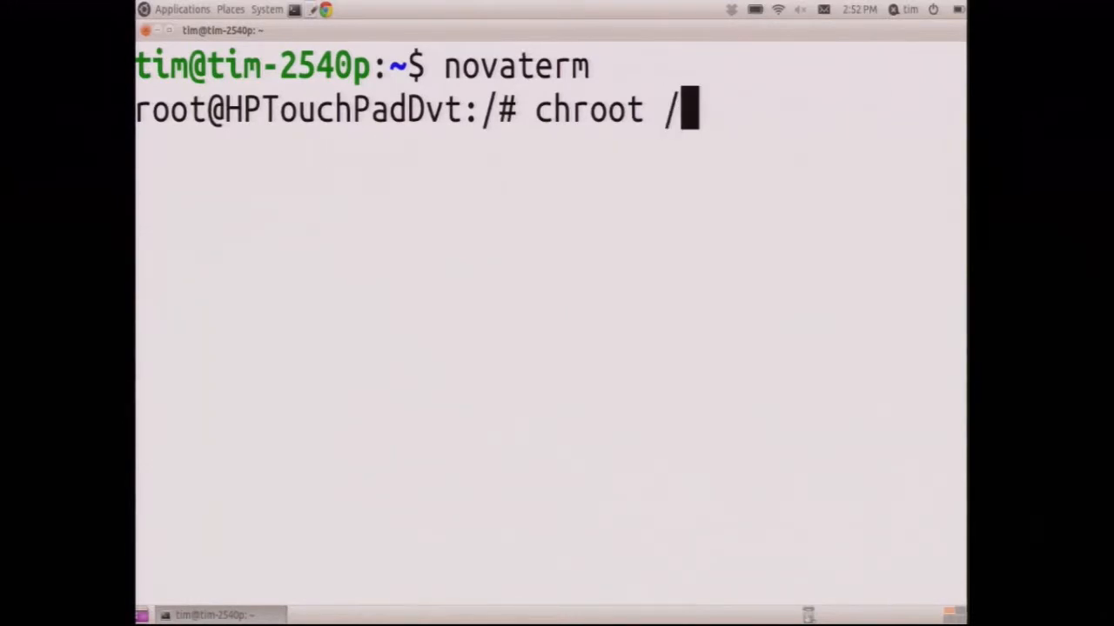
{"action": "type", "text": "media/chroot/ login"}
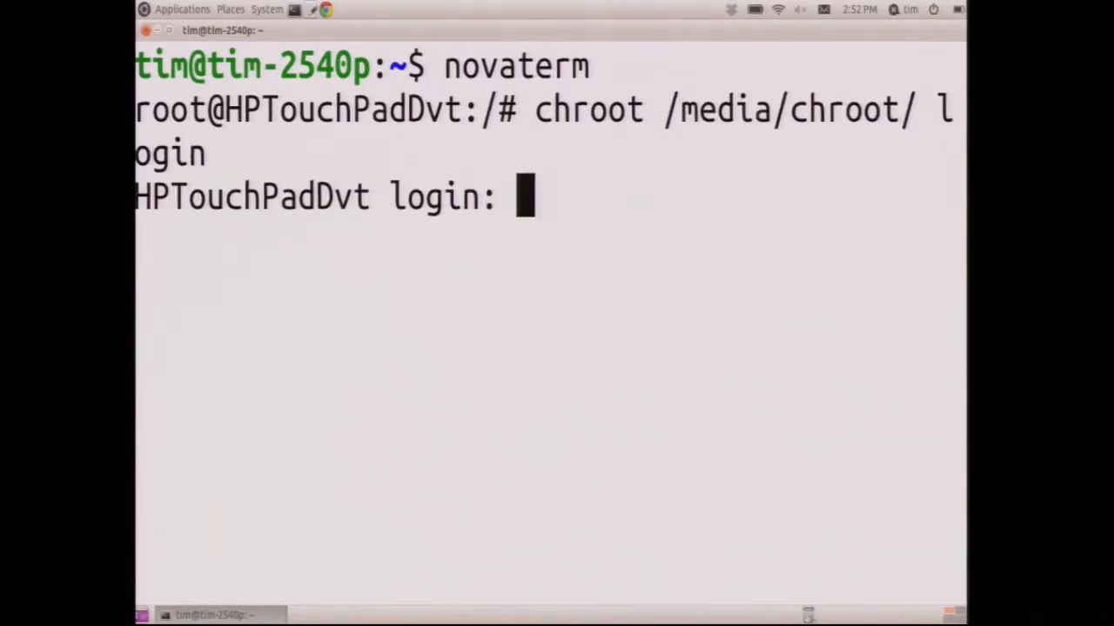
{"action": "type", "text": "tim"}
{"action": "type", "text": "ls"}
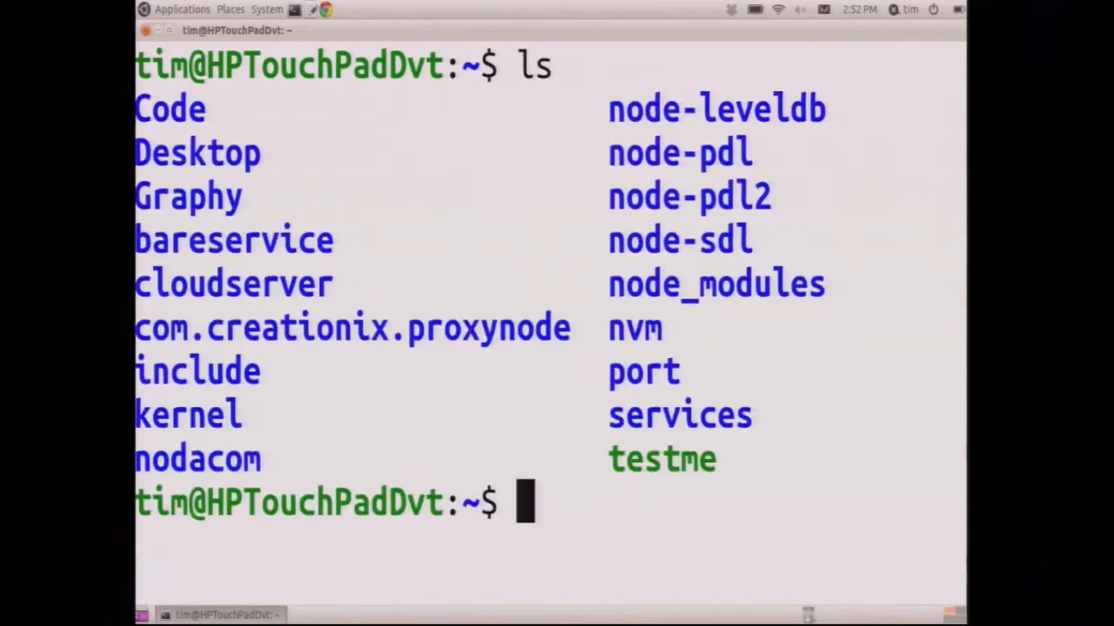
- Enter the services directory and list the com.palm service folders
{"action": "type", "text": "cd services && ls"}
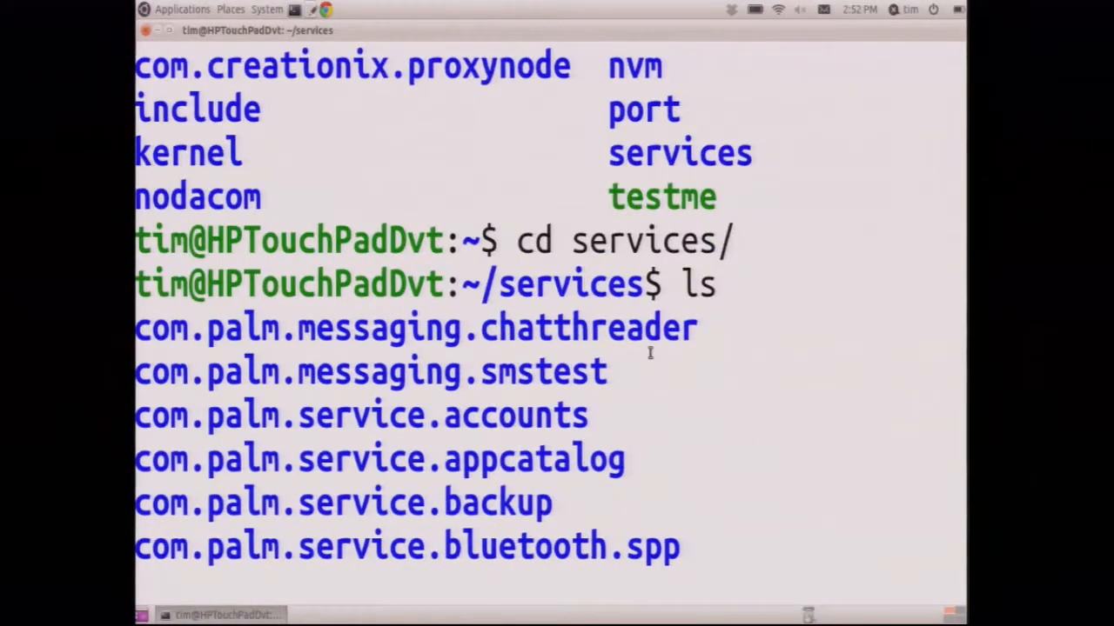
{"action": "scroll", "scroll_direction": "down", "scroll_amount": 3}
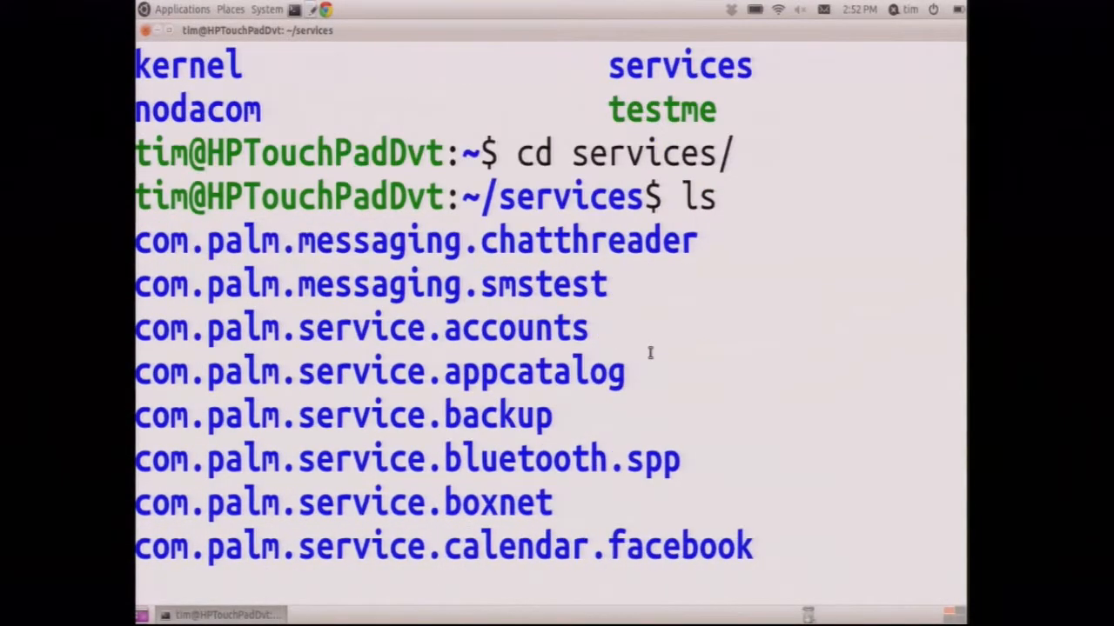
{"action": "scroll", "scroll_direction": "down", "scroll_amount": 3}
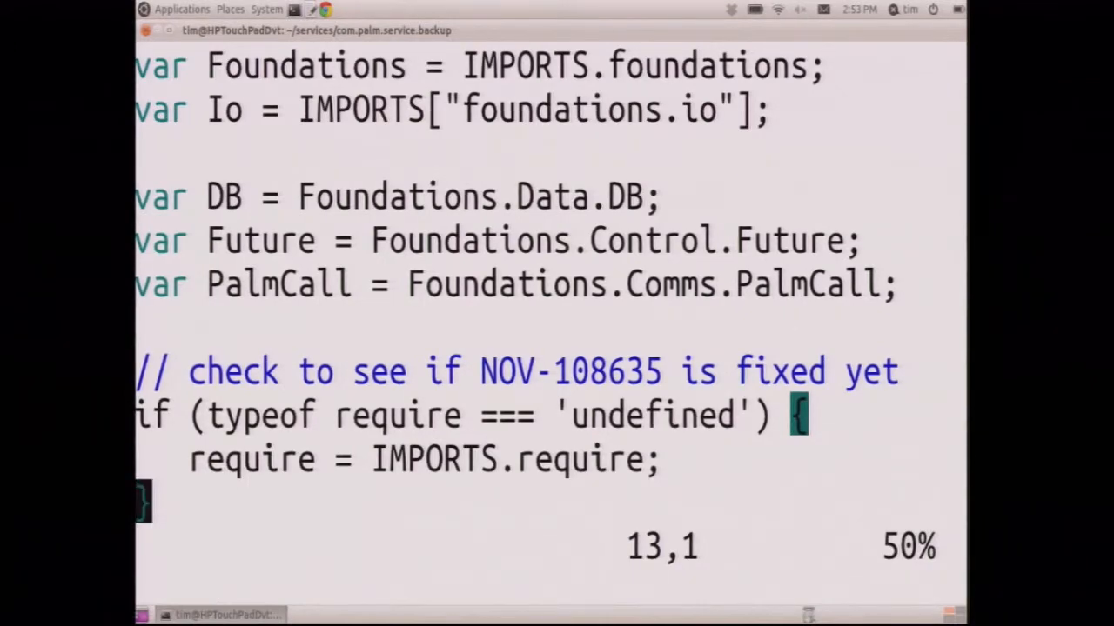
- Read through prologue.js and quit vi back to the shell
{"action": "scroll", "scroll_direction": "down", "scroll_amount": 3}
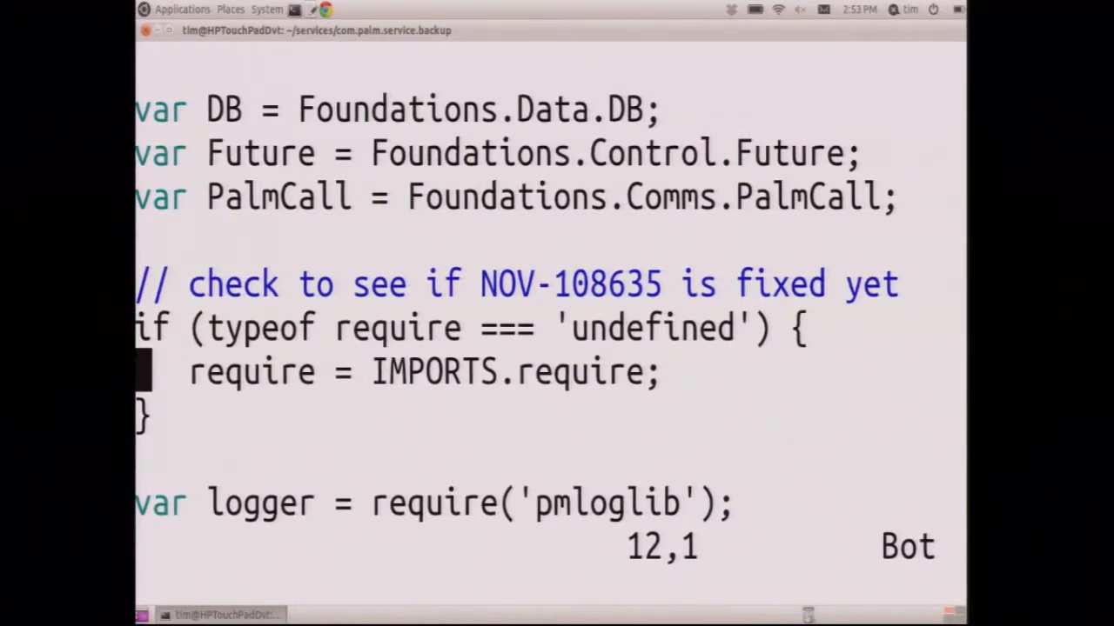
{"action": "type", "text": ":q"}
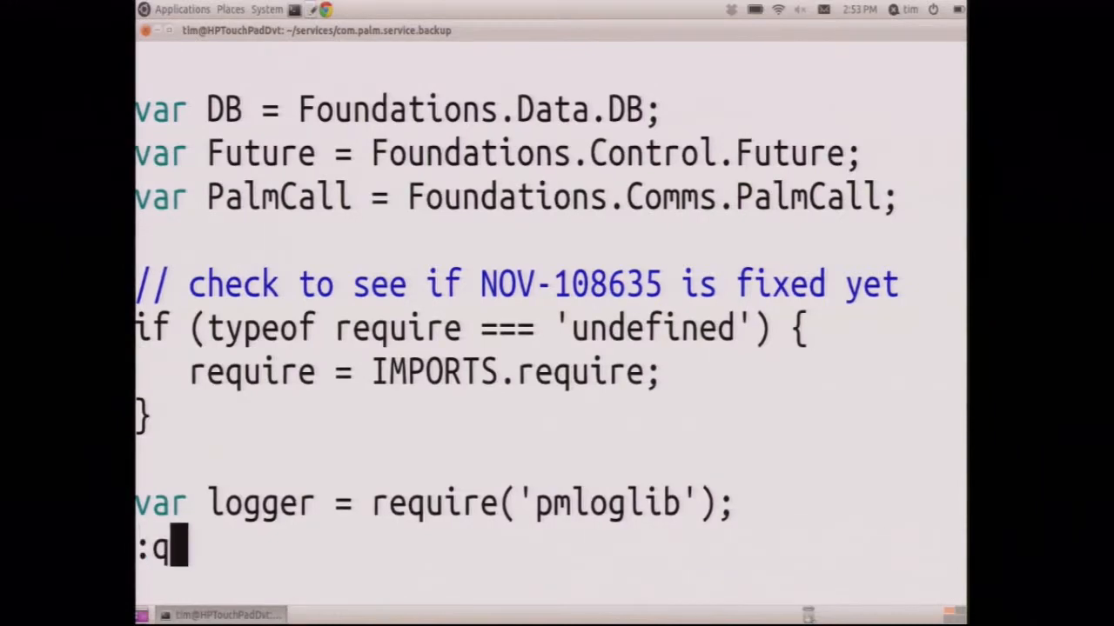
{"action": "key", "text": "Return"}
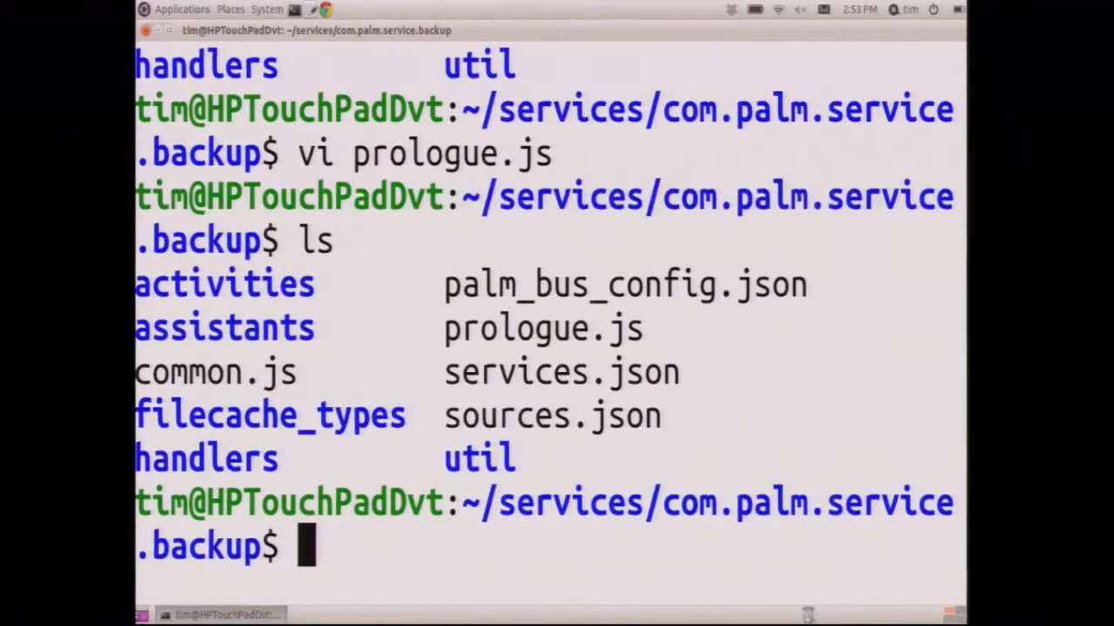
- Move into the handlers folder and prepare the command vi register.js
{"action": "type", "text": "cd"}
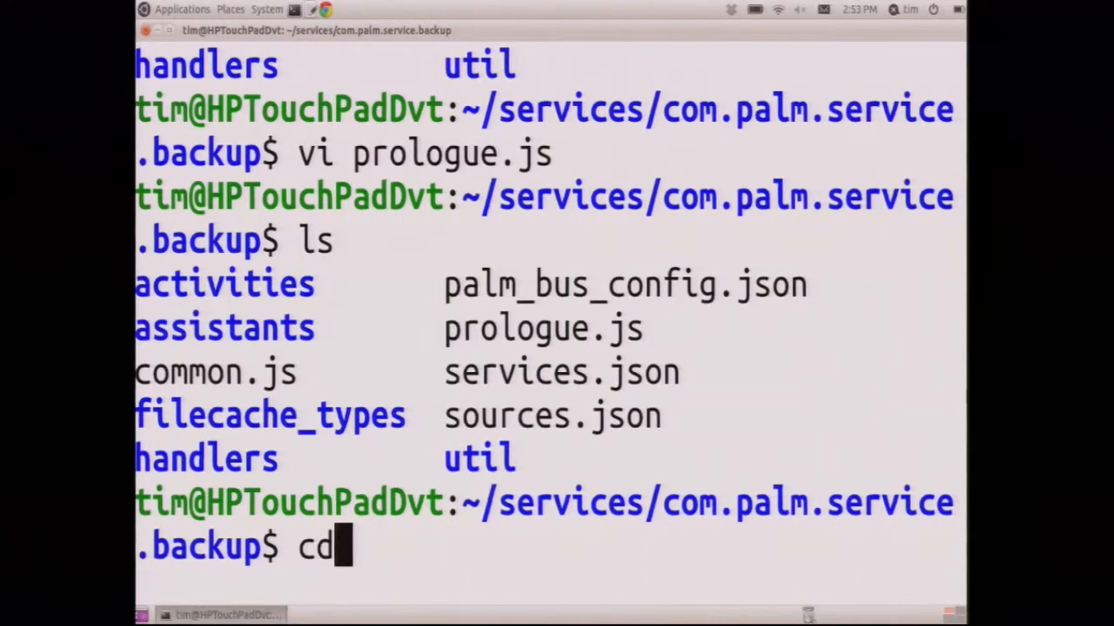
{"action": "type", "text": "handlers"}
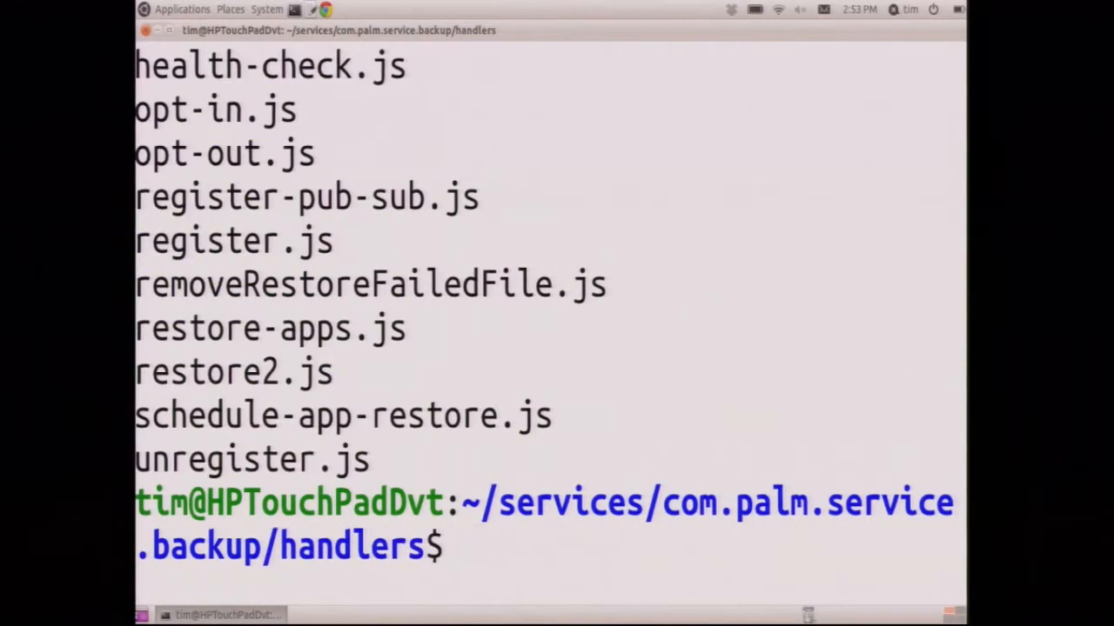
{"action": "type", "text": "vi"}
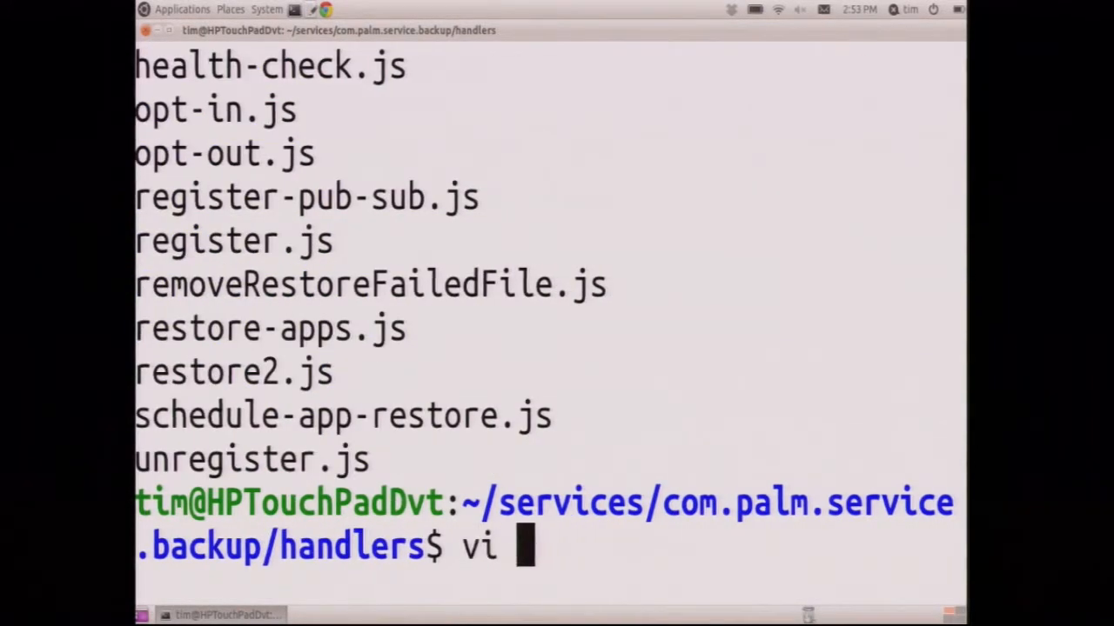
{"action": "type", "text": "register.js"}
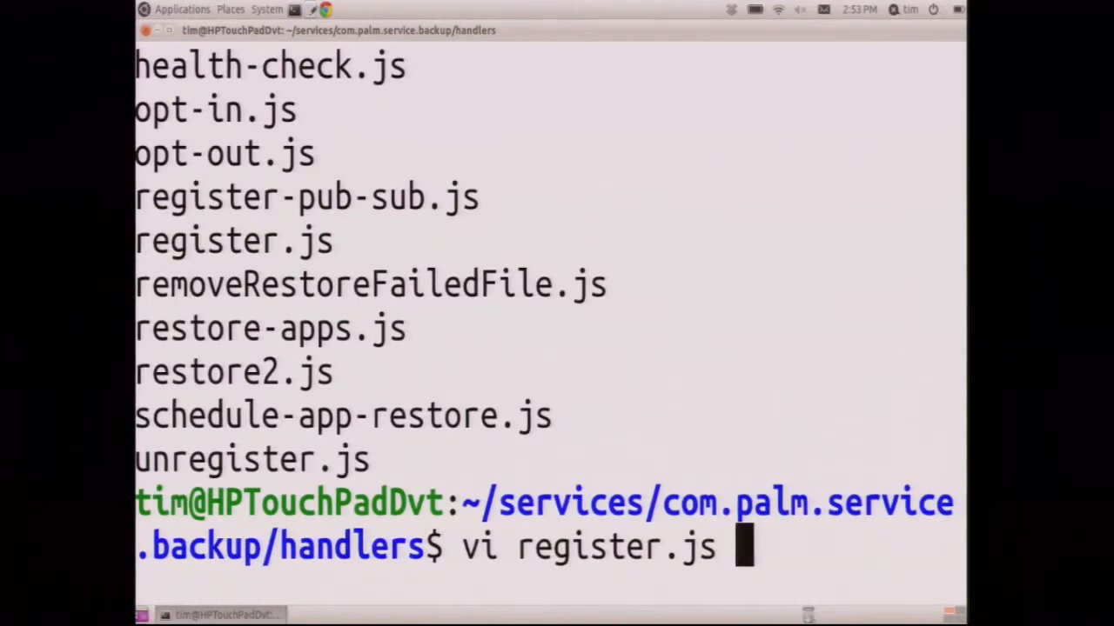
{"action": "key", "text": "Return"}
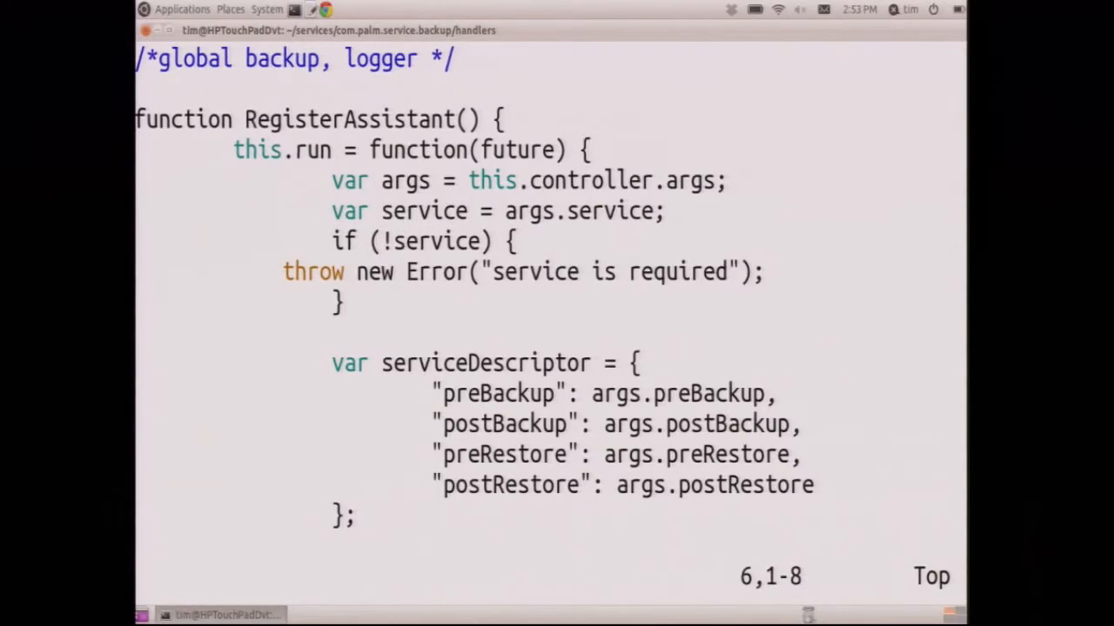
{"action": "scroll", "scroll_direction": "down", "scroll_amount": 3}
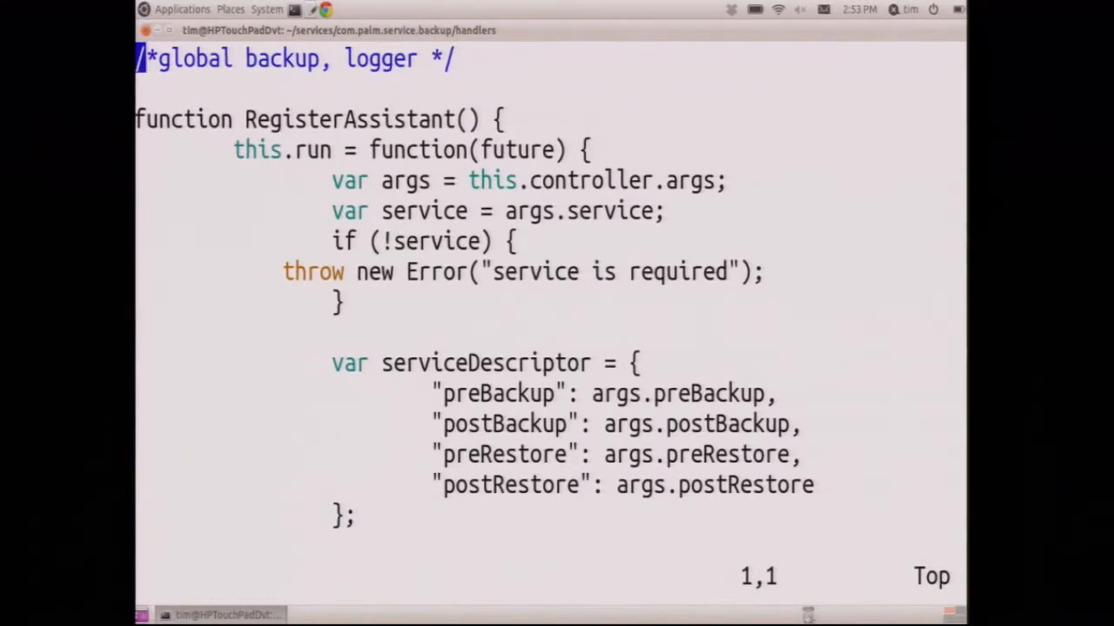
{"action": "type", "text": ":q"}
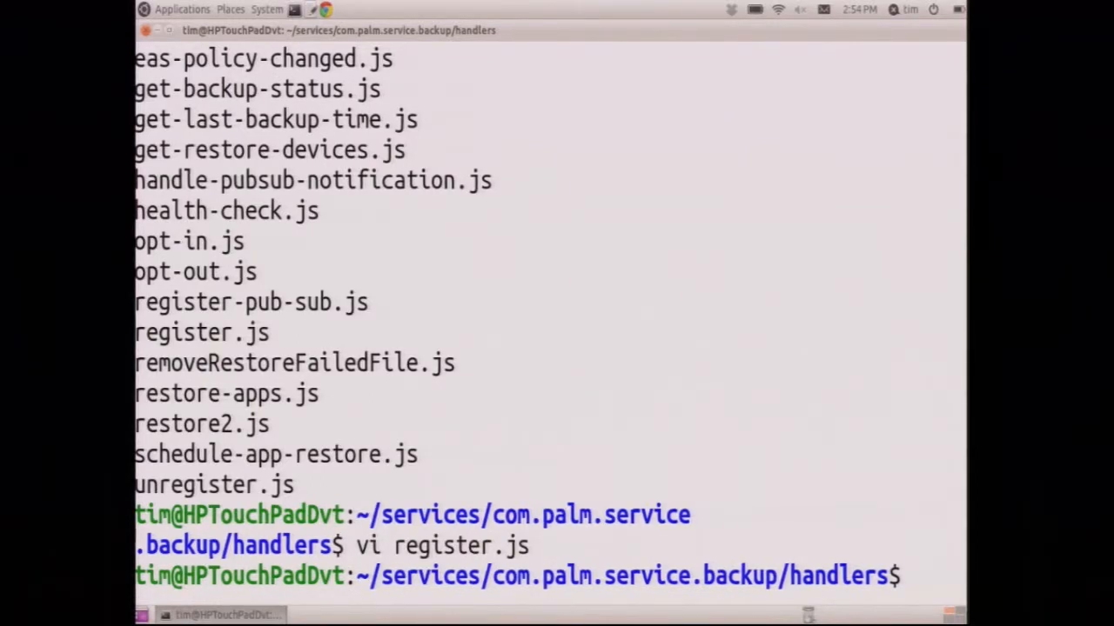
- Change into the Desktop folder on the local laptop shell
{"action": "type", "text": "cd"}
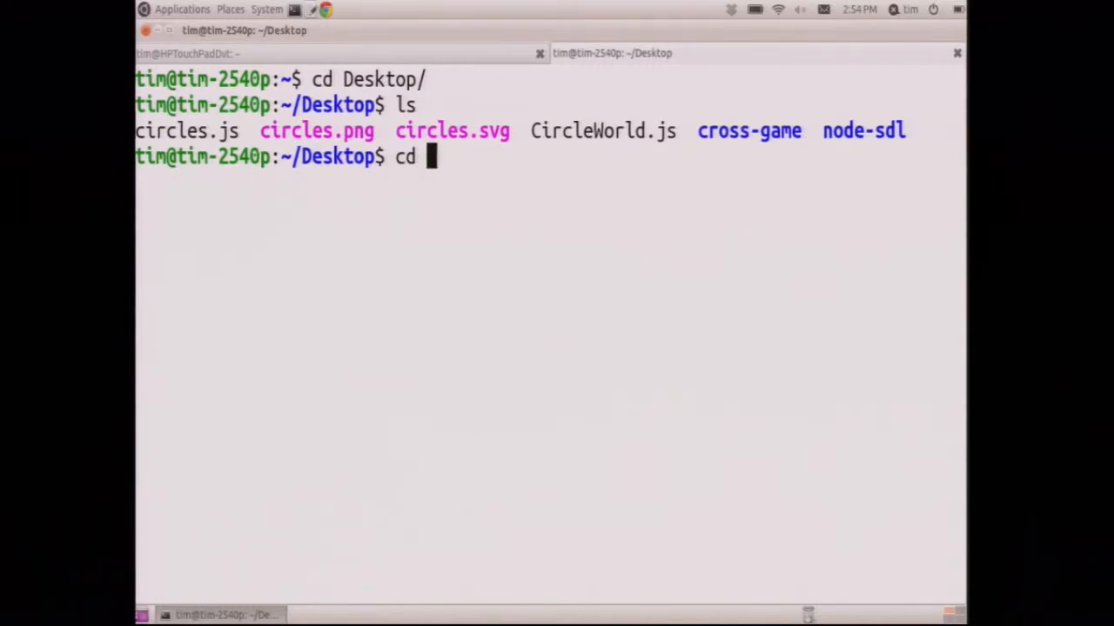
- Enter node-sdl/src and skim through sdl.cc in vi
{"action": "type", "text": "node-sdl/"}
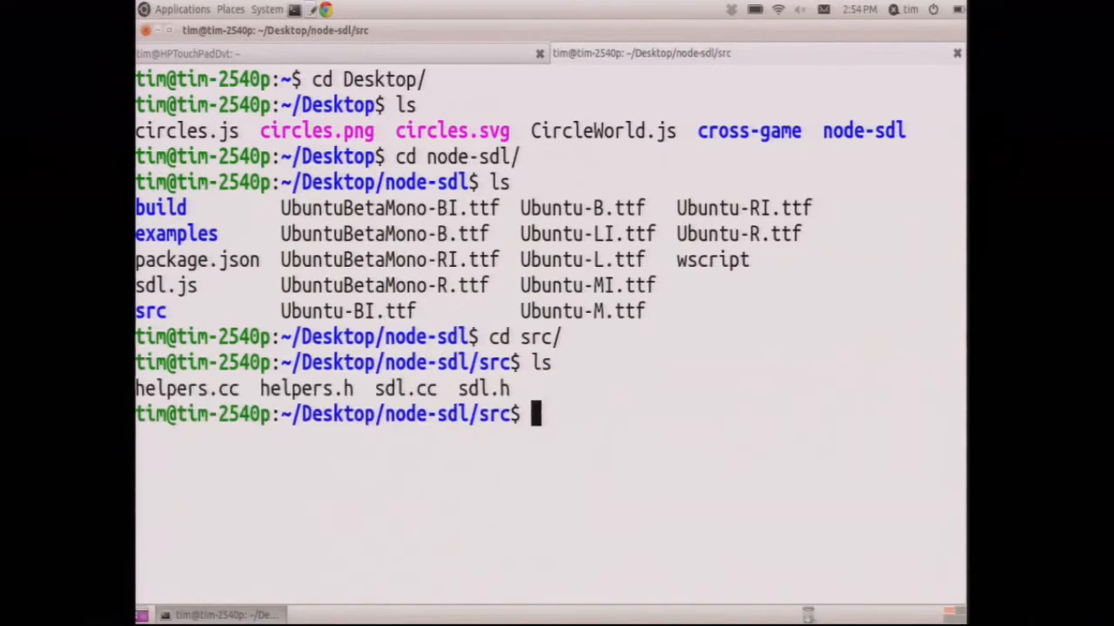
{"action": "type", "text": "vi sdl.cc"}
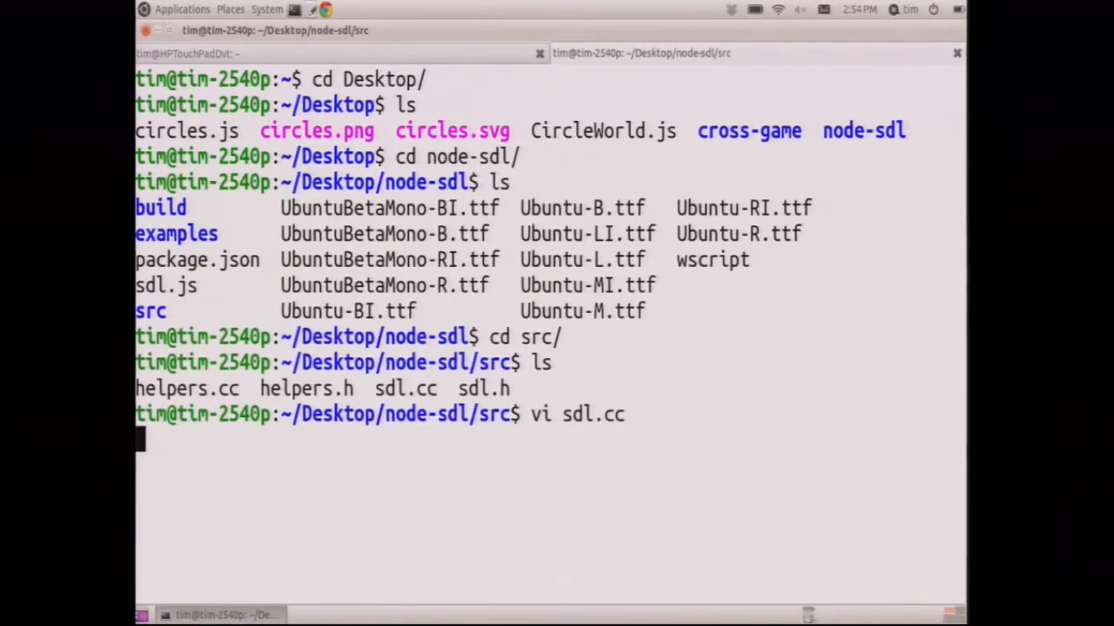
{"action": "key", "text": "Return"}
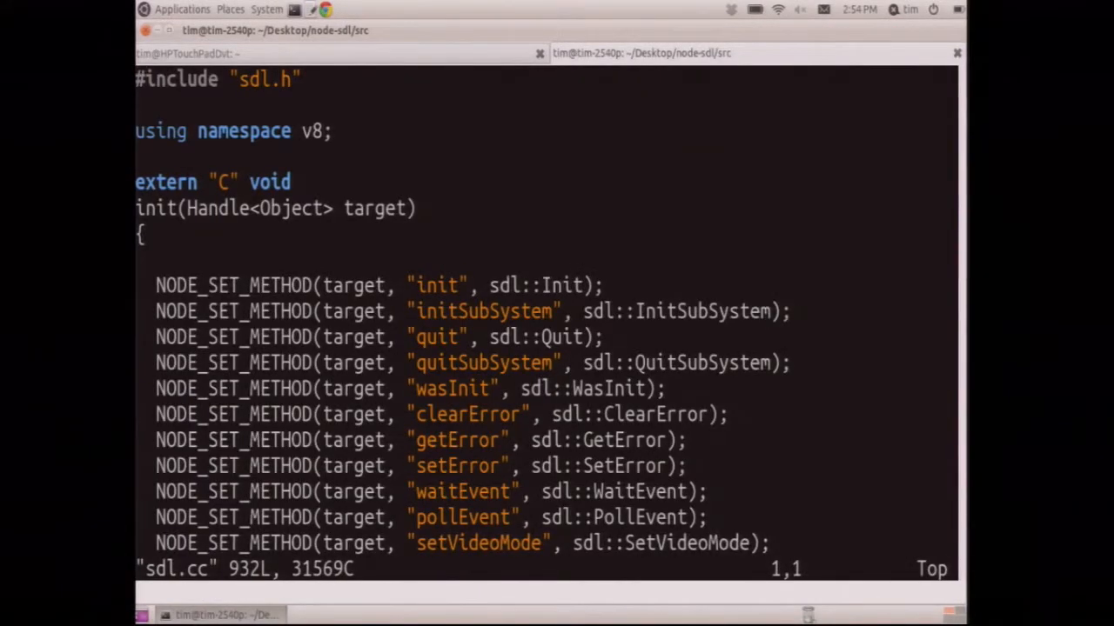
{"action": "type", "text": ":co"}
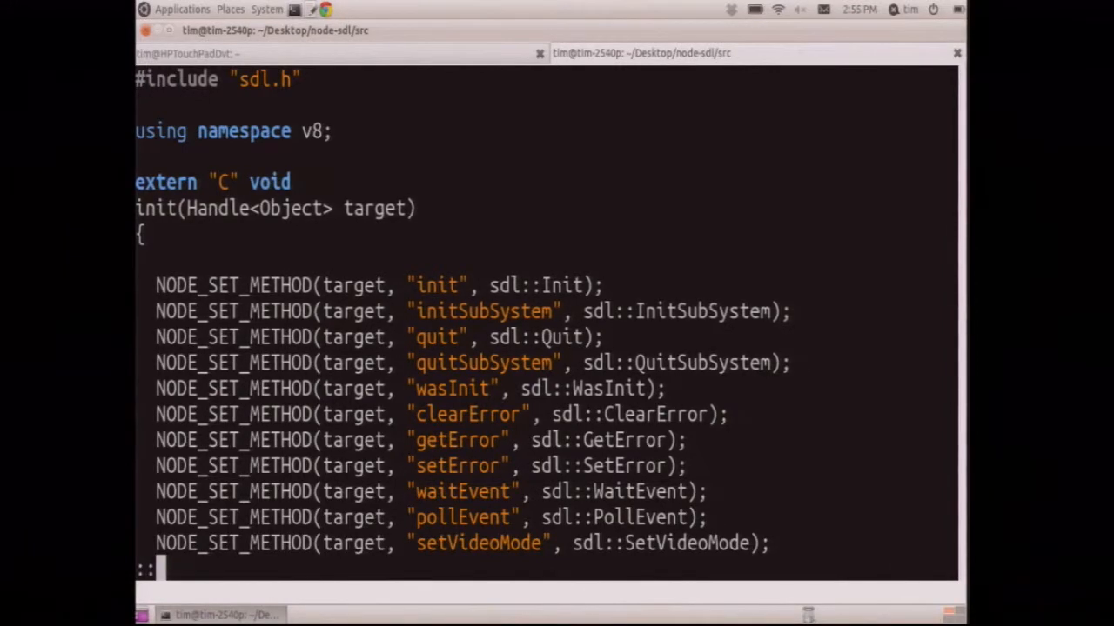
{"action": "scroll", "scroll_direction": "down", "scroll_amount": 3}
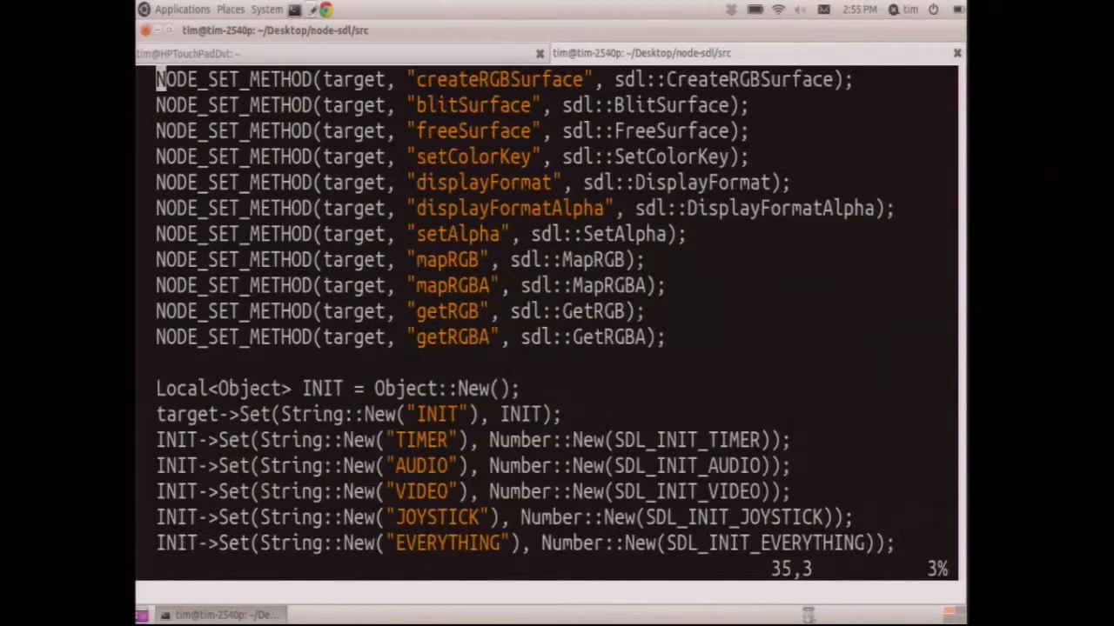
{"action": "scroll", "scroll_direction": "down", "scroll_amount": 3}
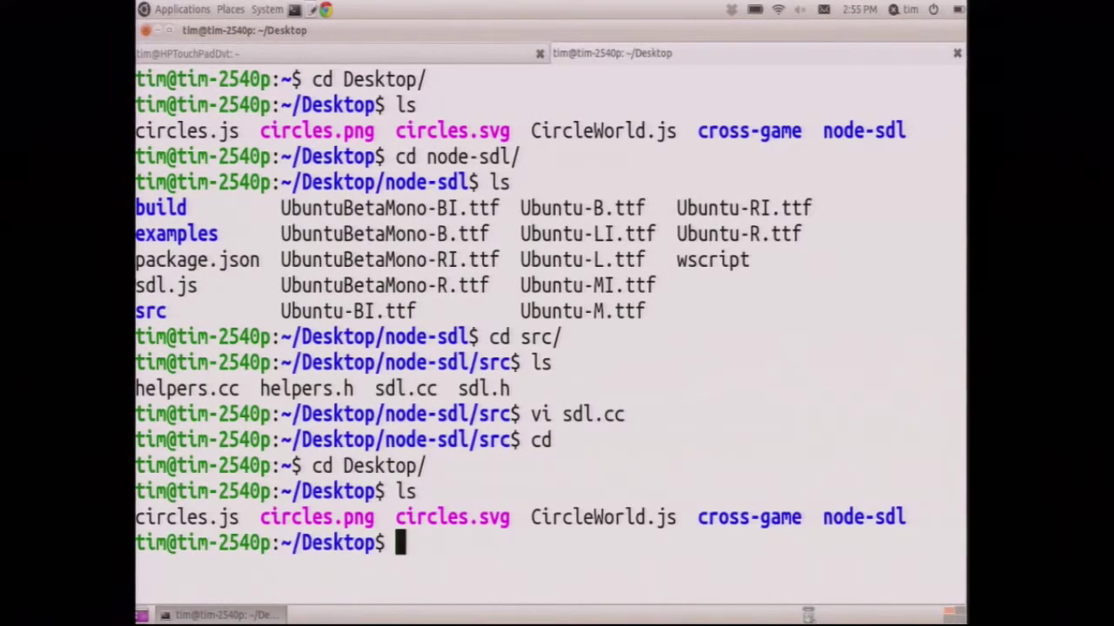
- Run node CircleWorld.js, which fails with 'Cannot find module sdl'
{"action": "type", "text": "node CircleWorld.js"}
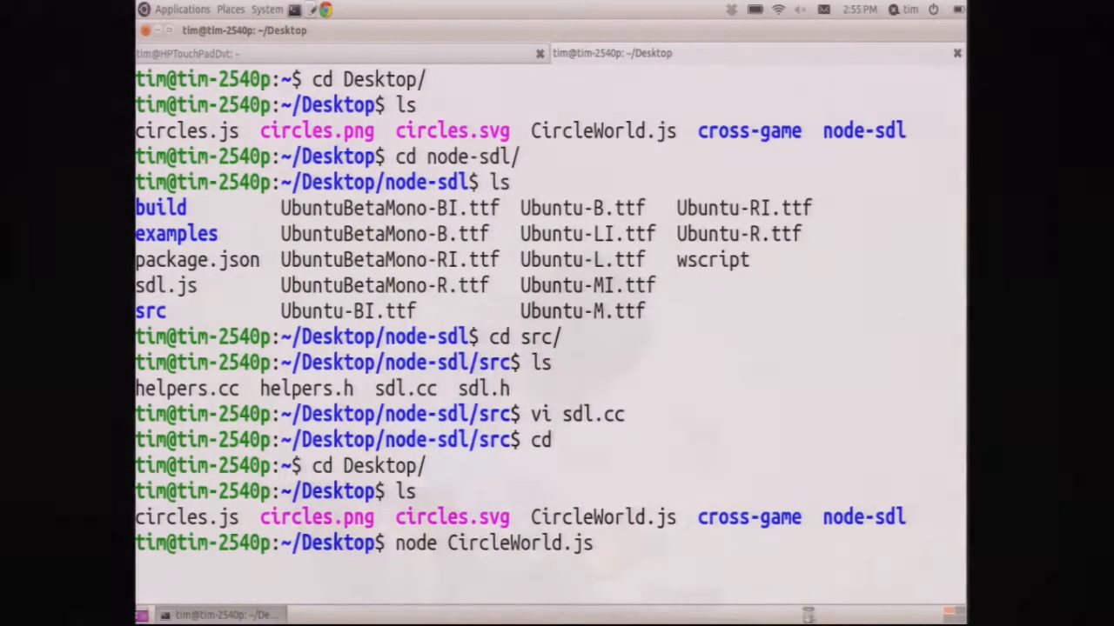
{"action": "key", "text": "Return"}
{"action": "type", "text": "ls"}
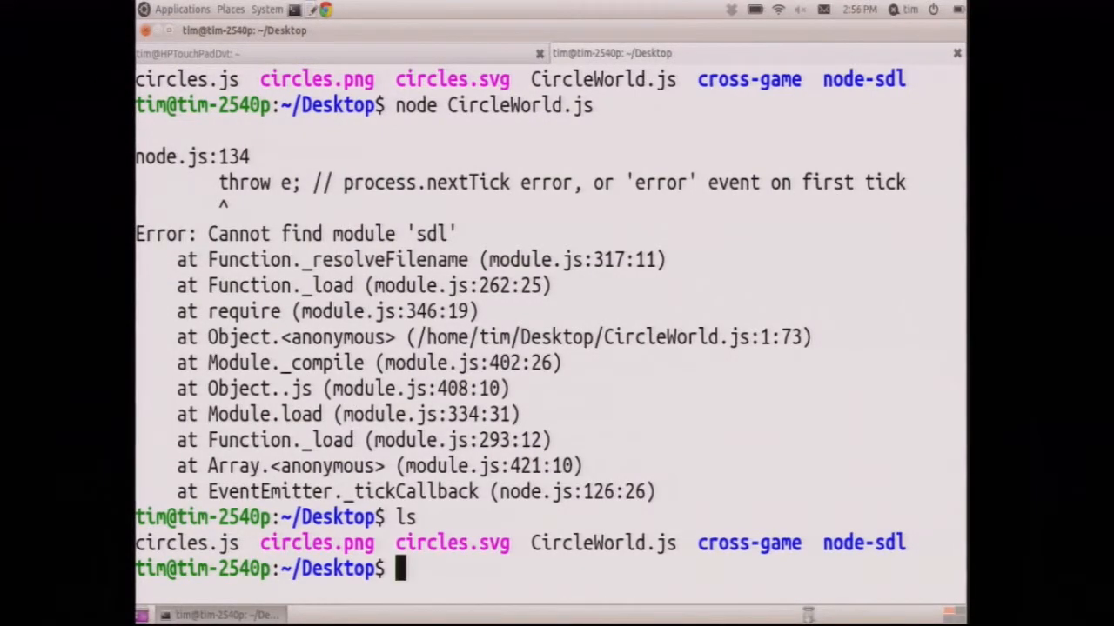
- Rename node-sdl to sdl under node_modules so node can find the module
{"action": "type", "text": "mv node-sdl/ sd"}
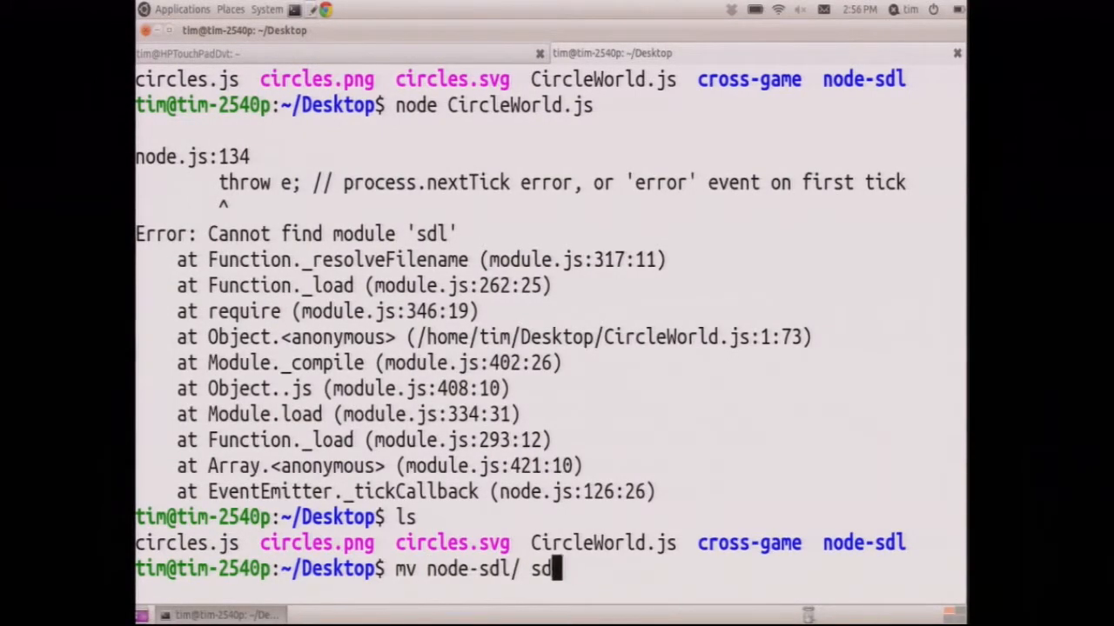
{"action": "key", "text": "Return"}
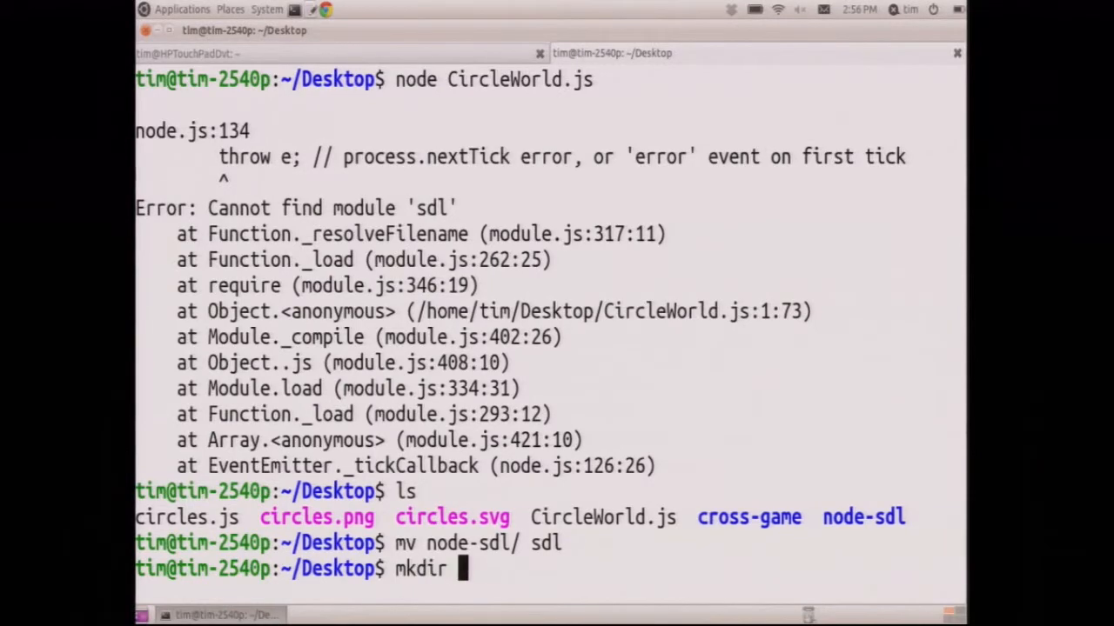
{"action": "type", "text": "node_modules"}
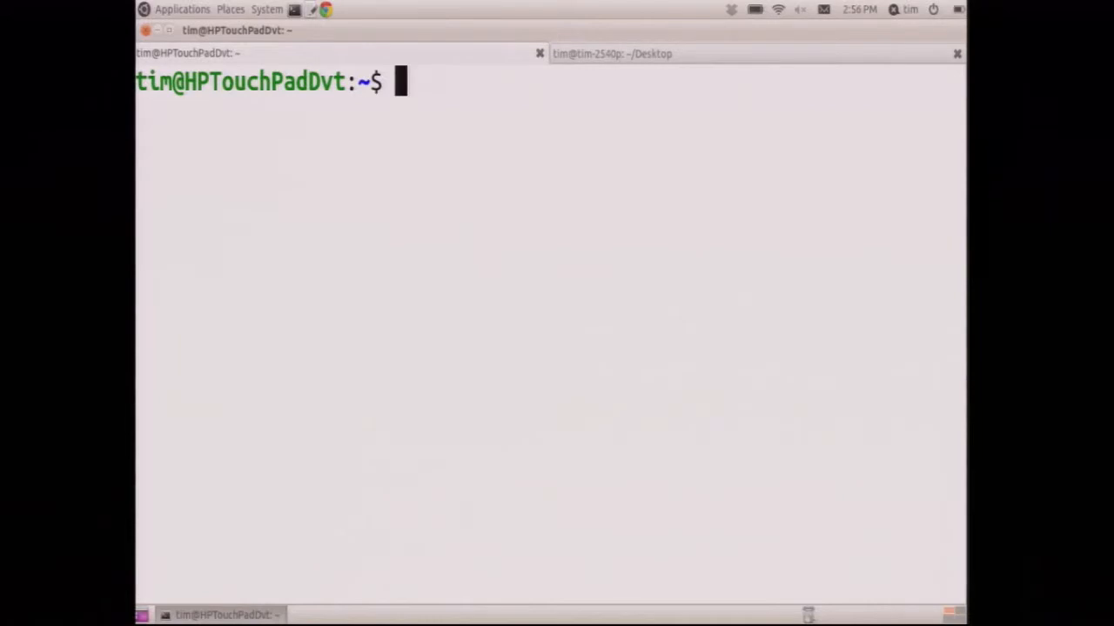
- Enter node-sdl and build it with node-waf configure build
{"action": "type", "text": "ls"}
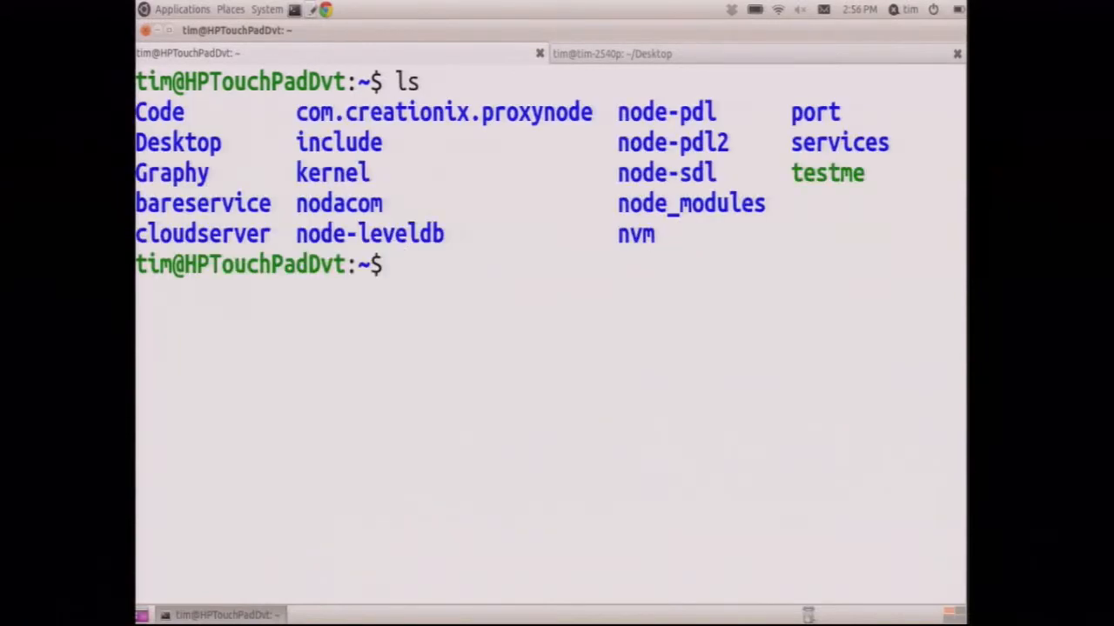
{"action": "type", "text": "cd nod-"}
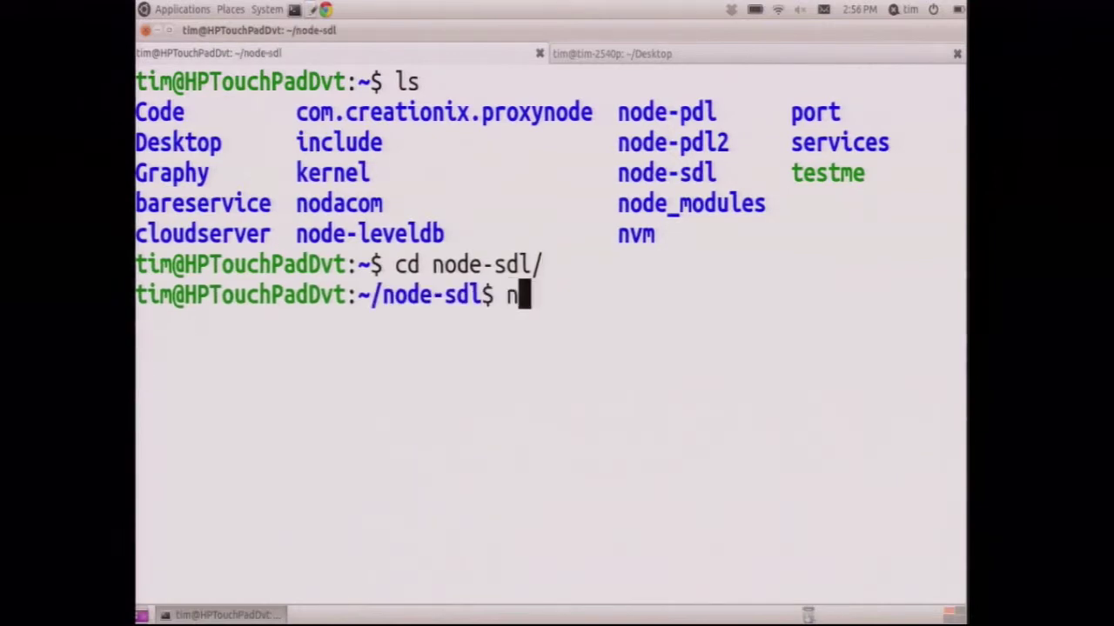
{"action": "type", "text": "ode-waf configure build"}
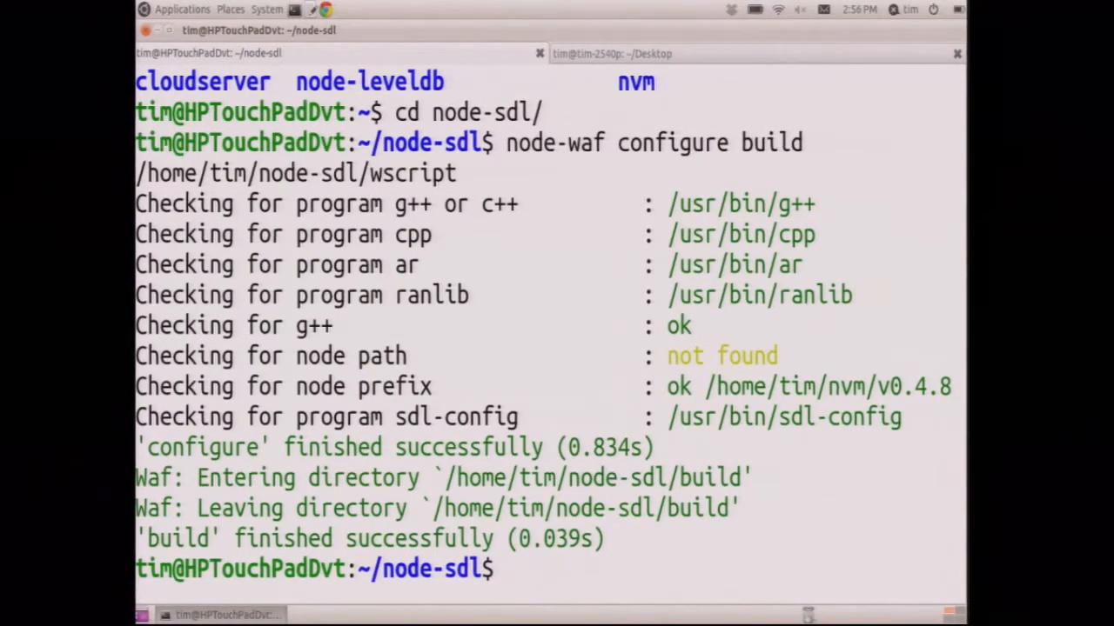
{"action": "type", "text": "ls"}
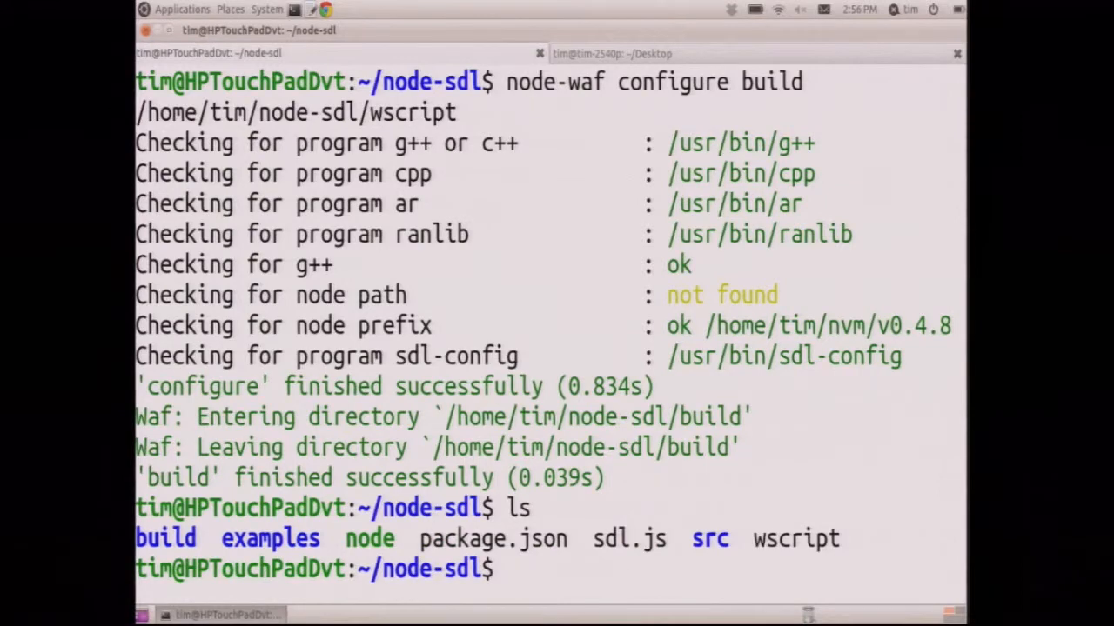
- Run node examples/Chaser.js, which finds no video device
{"action": "type", "text": "node examples/"}
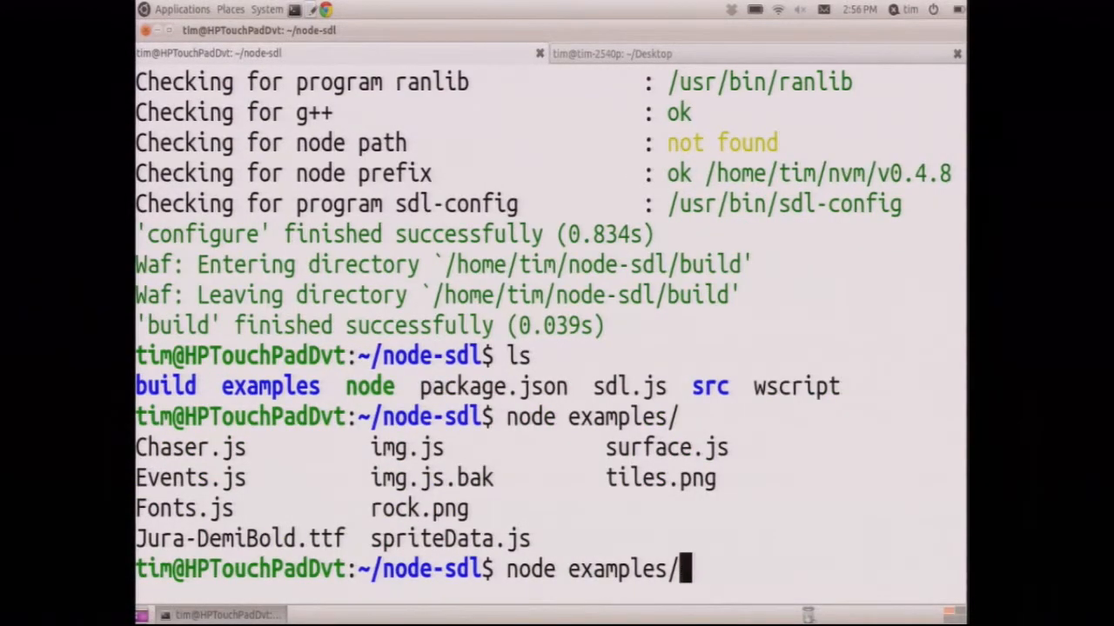
{"action": "type", "text": "Chaser.js"}
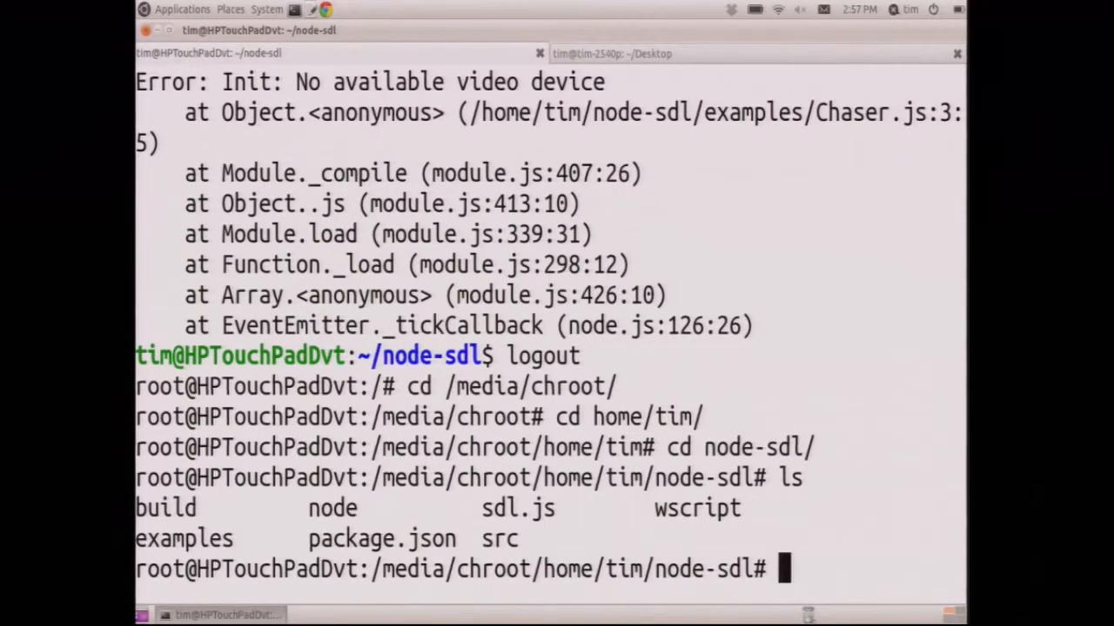
- Run the node-sdl examples with /media/internal/node-native-48 on the TouchPad
{"action": "type", "text": "/media/internal/node"}
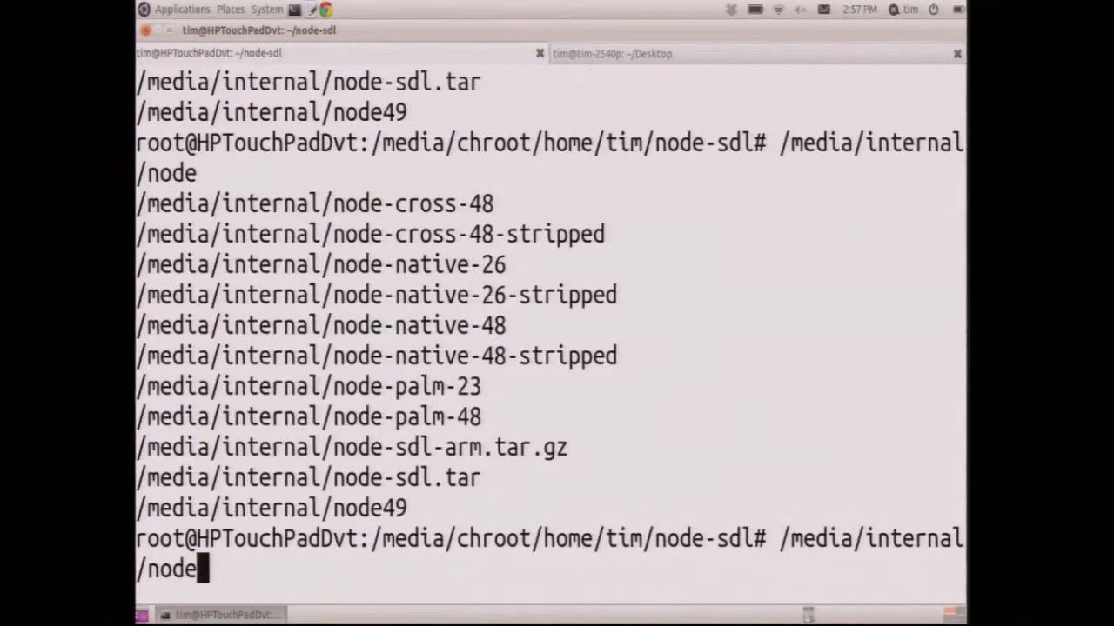
{"action": "type", "text": "-native-"}
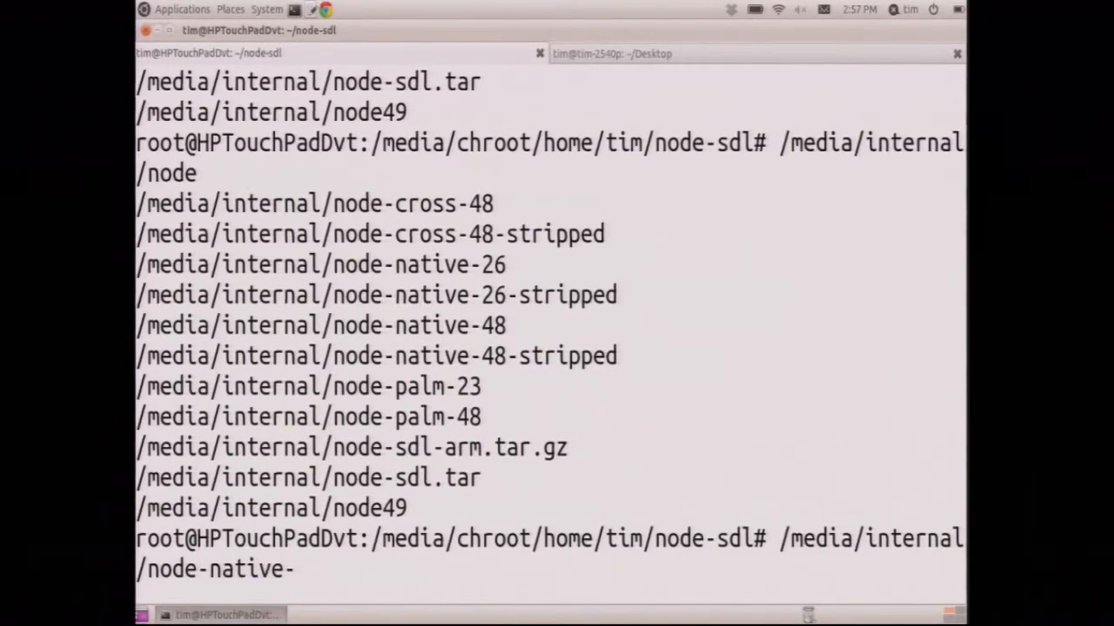
{"action": "type", "text": "48 examples/"}
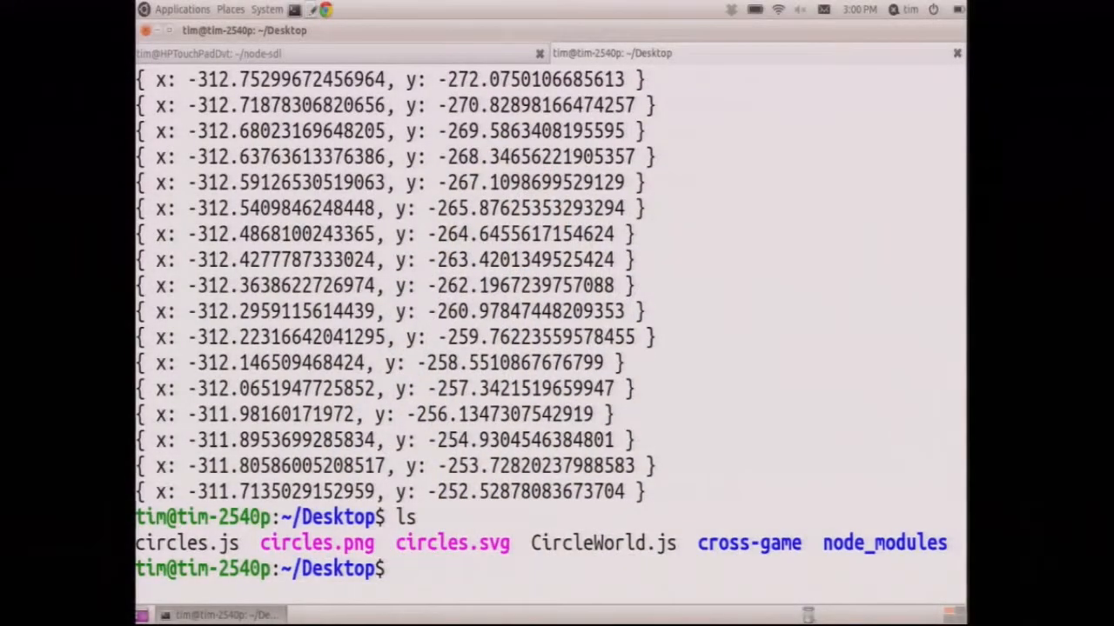
- Enter cross-game/ and open lib/game.js in vi
{"action": "type", "text": "cd cross-game/"}
{"action": "type", "text": "ls"}
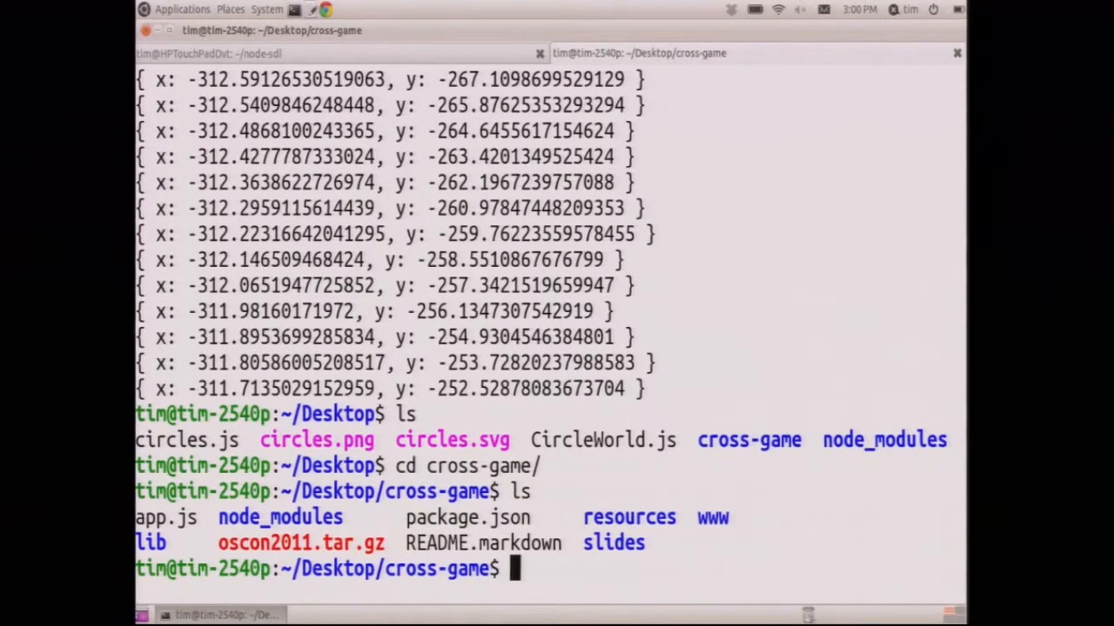
{"action": "type", "text": "vi"}
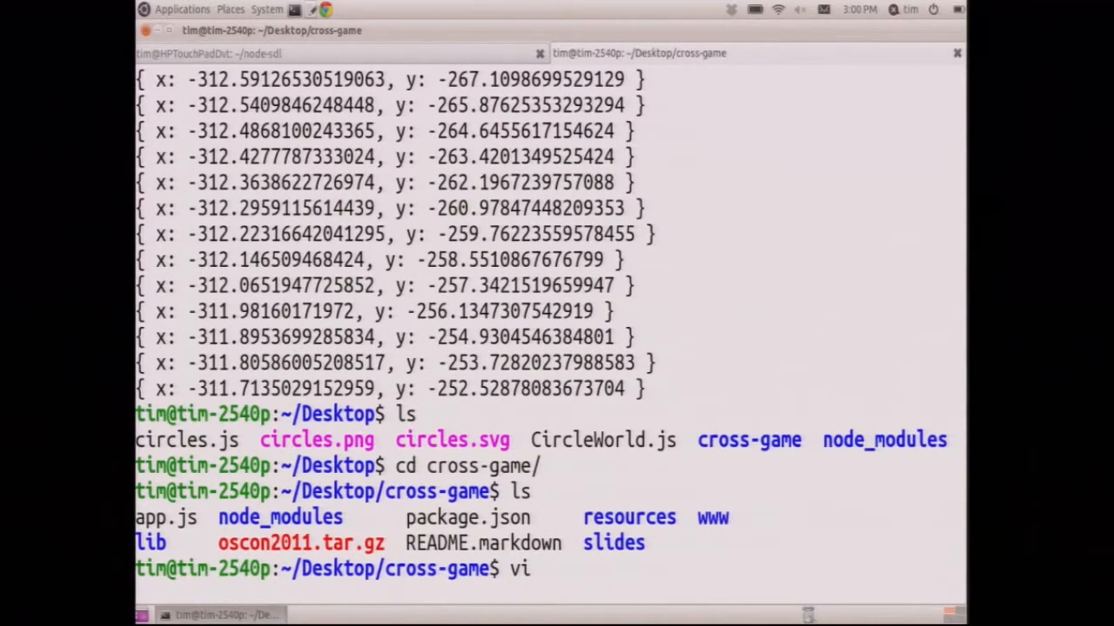
{"action": "type", "text": "lib/"}
{"action": "type", "text": ":"}
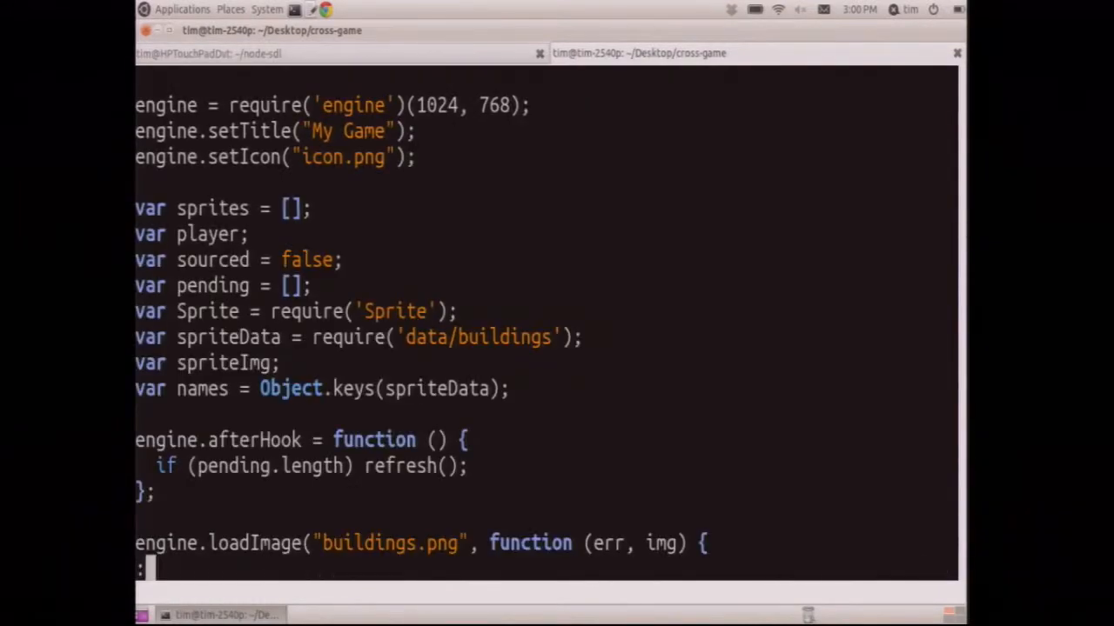
- Set vi colorscheme to dawn and scroll through game.js to the sprite and dirty-rect functions
{"action": "type", "text": "colorscheme blue"}
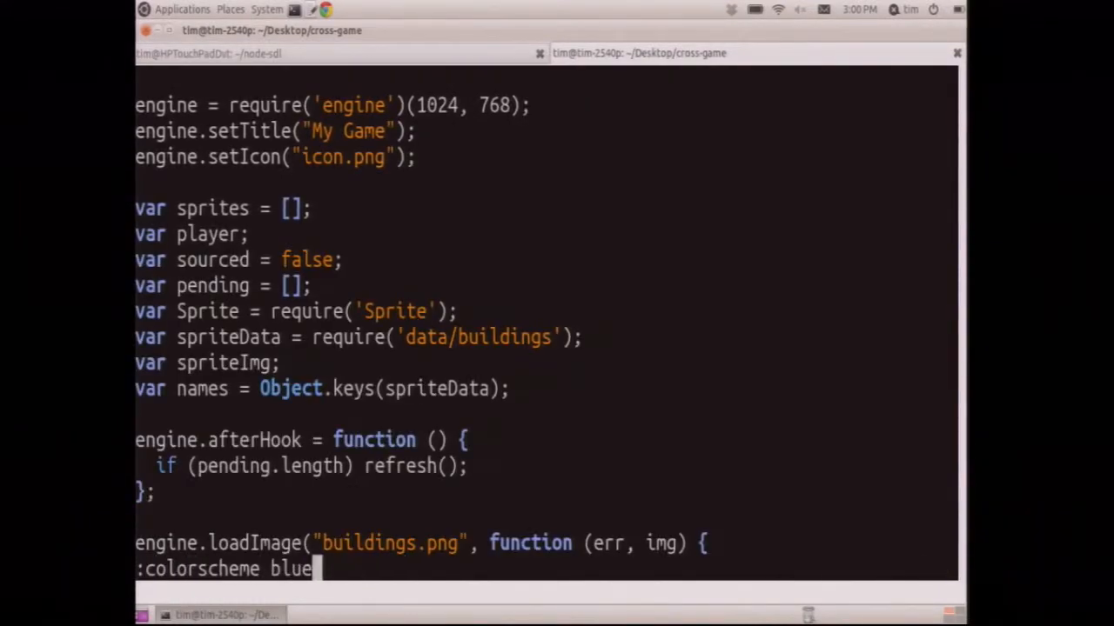
{"action": "type", "text": "dawn"}
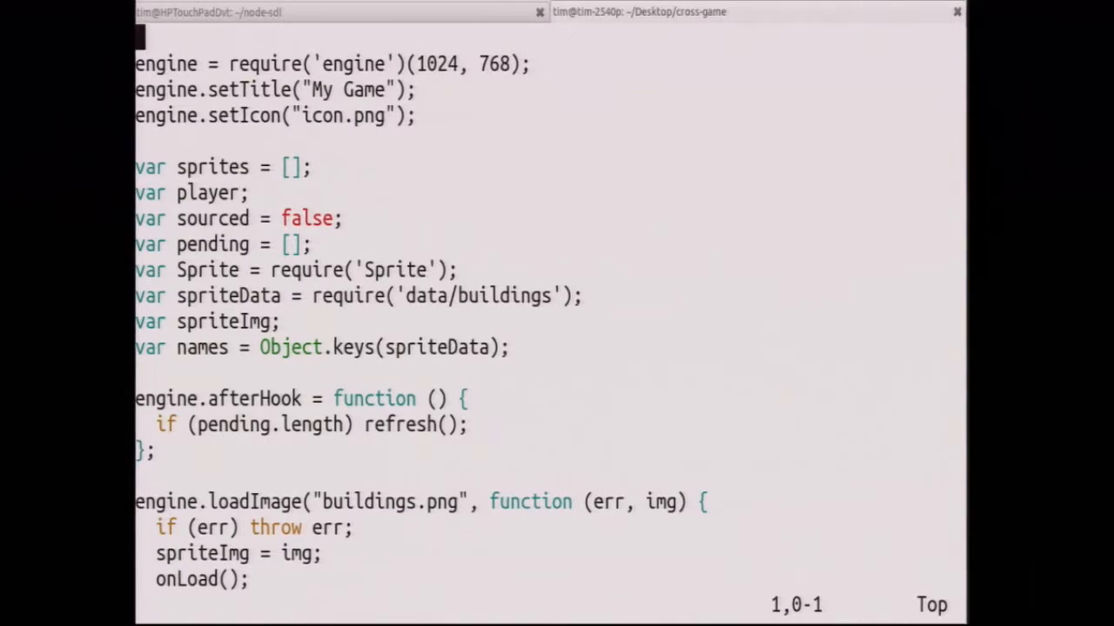
{"action": "scroll", "scroll_direction": "down", "scroll_amount": 3}
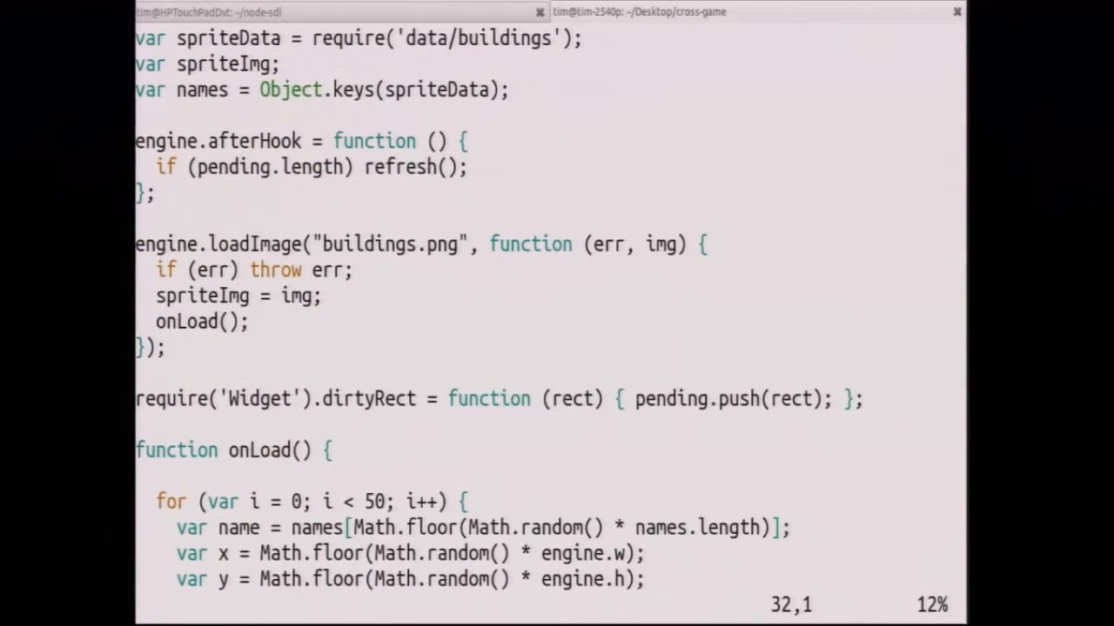
{"action": "scroll", "scroll_direction": "down", "scroll_amount": 3}
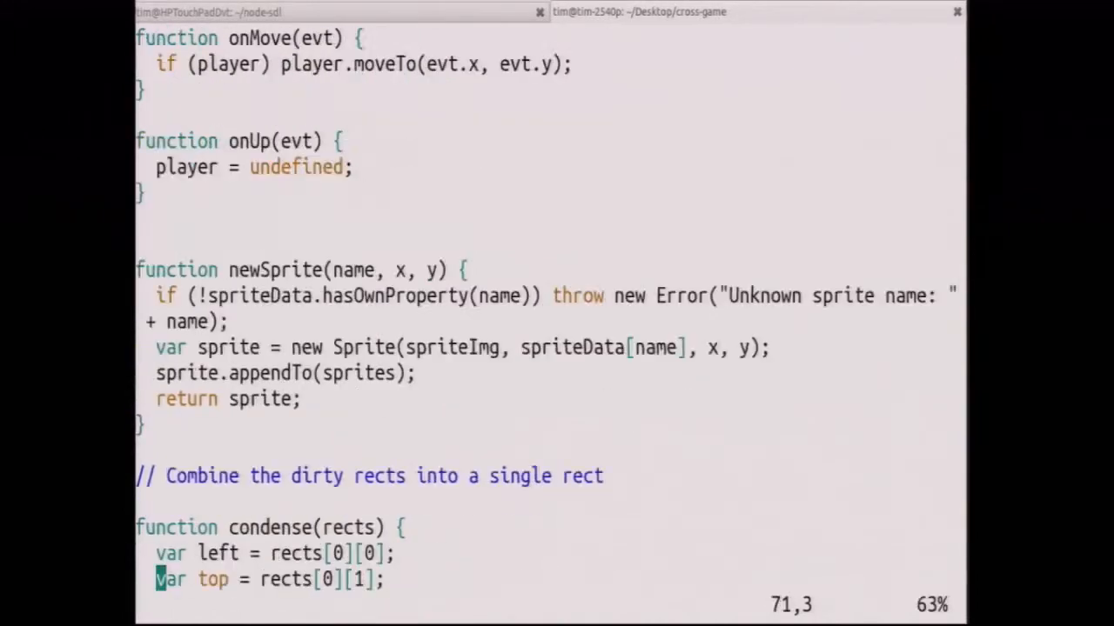
{"action": "scroll", "scroll_direction": "down", "scroll_amount": 3}
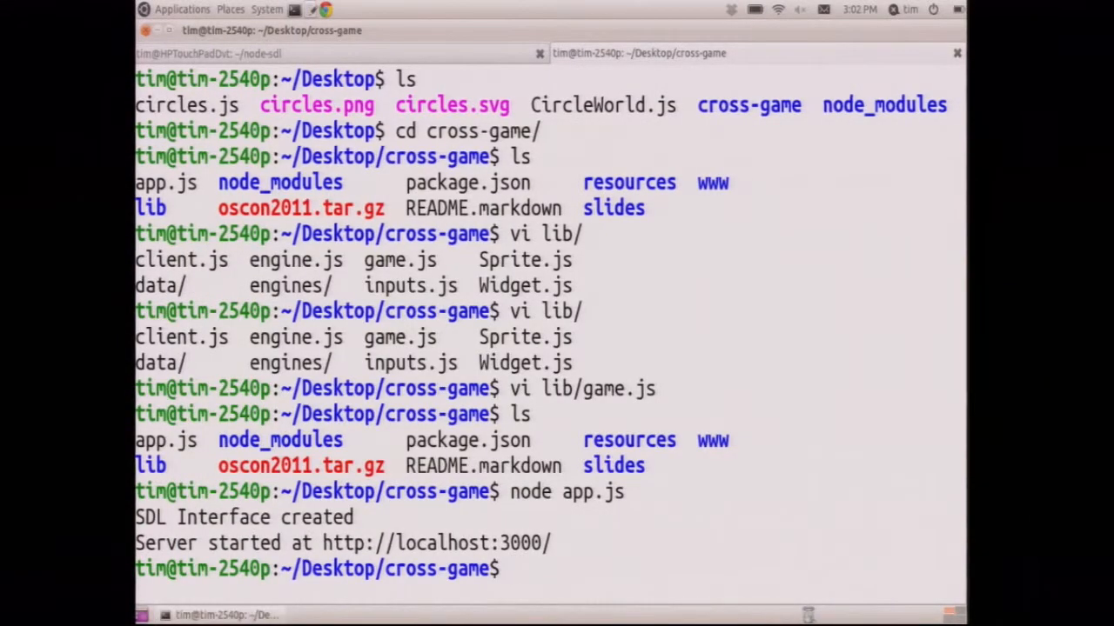
- Run node app.js to start the cross-game, rendering the isometric town in the My Game SDL window
{"action": "type", "text": "node app.js"}
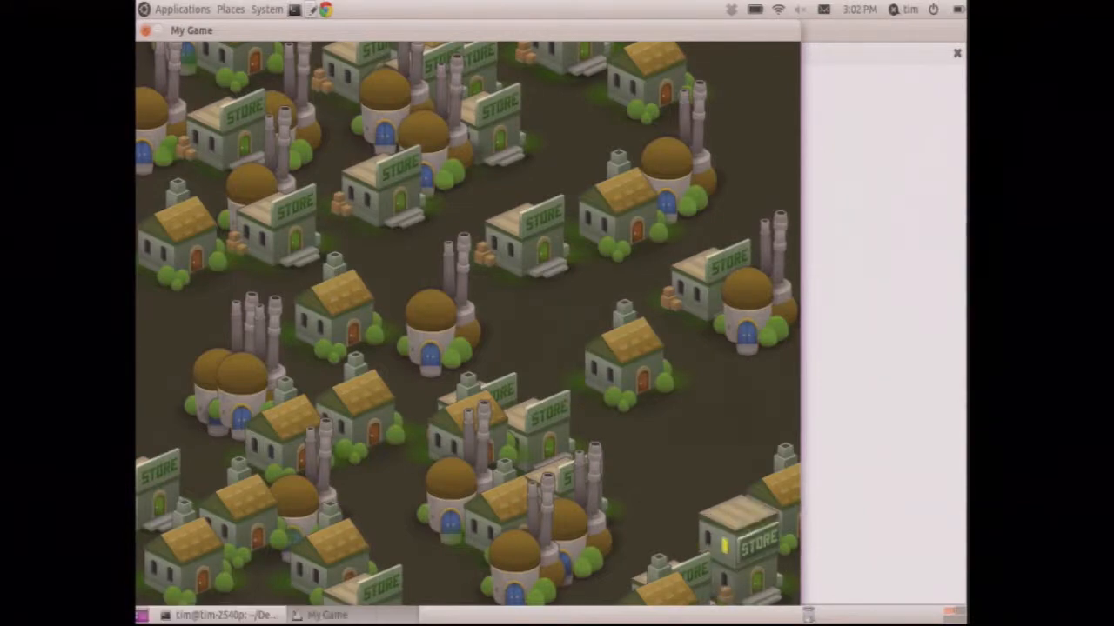
- Launch Chromium from Applications > Internet and begin entering the localhost address
{"action": "left_click", "coordinate": [181, 10]}
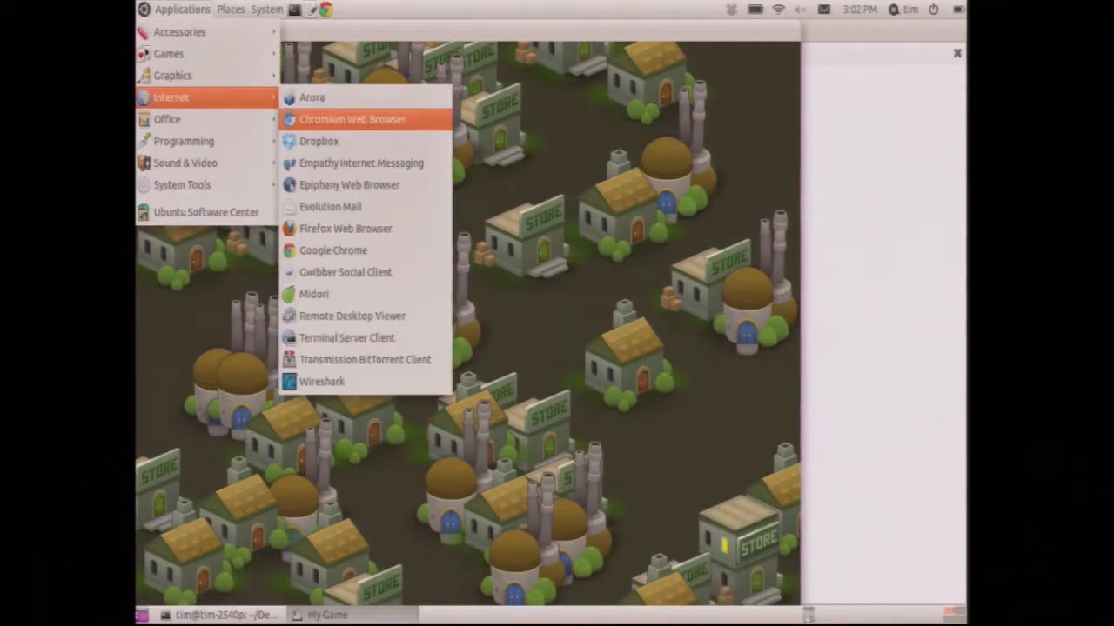
{"action": "left_click", "coordinate": [353, 119]}
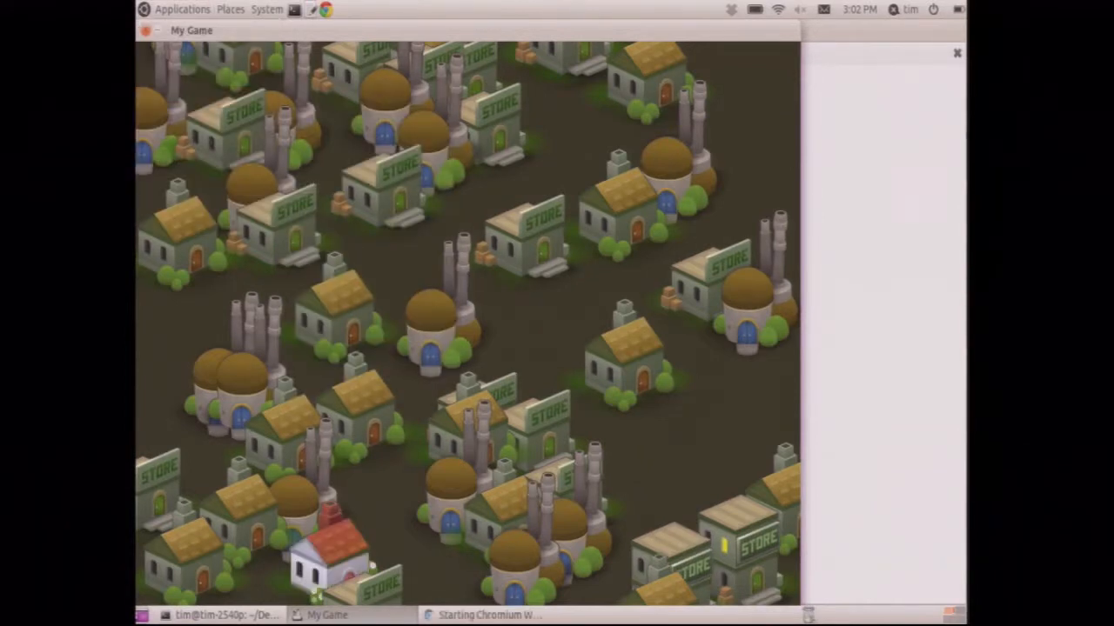
{"action": "type", "text": "localh"}
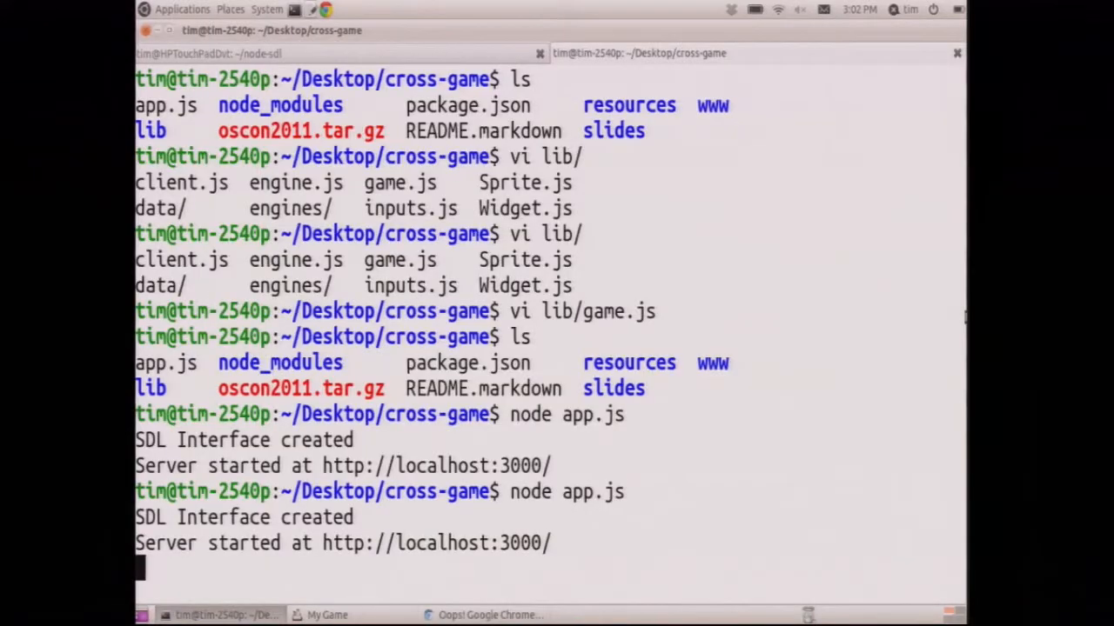
- Bring Chromium forward and load localhost:3000 in a fresh tab to render the same town
{"action": "left_click", "coordinate": [477, 613]}
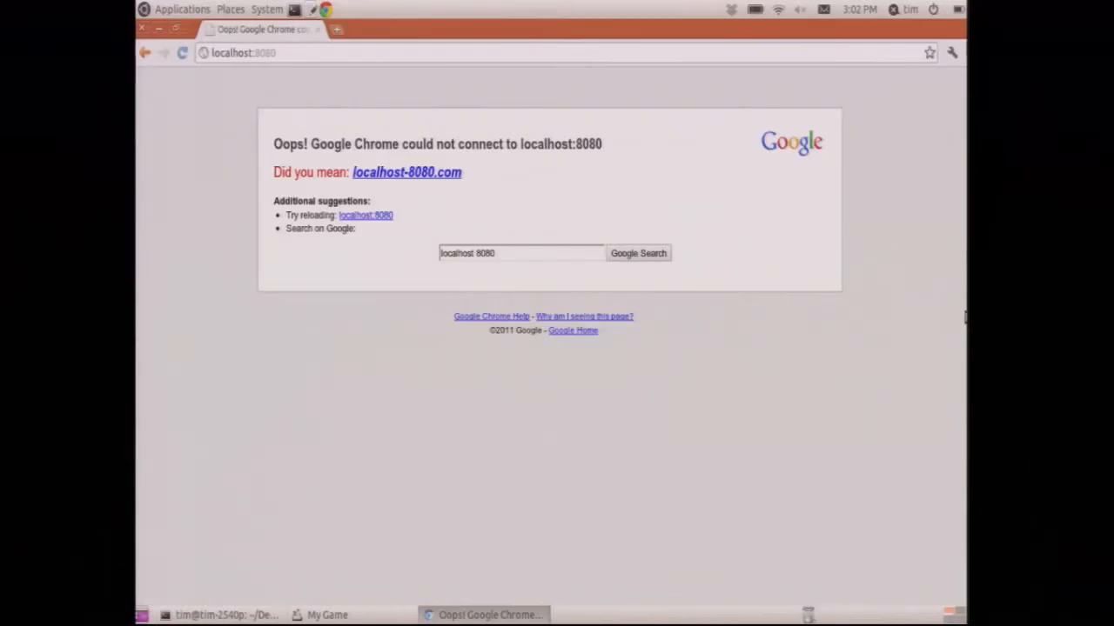
{"action": "left_click", "coordinate": [349, 28]}
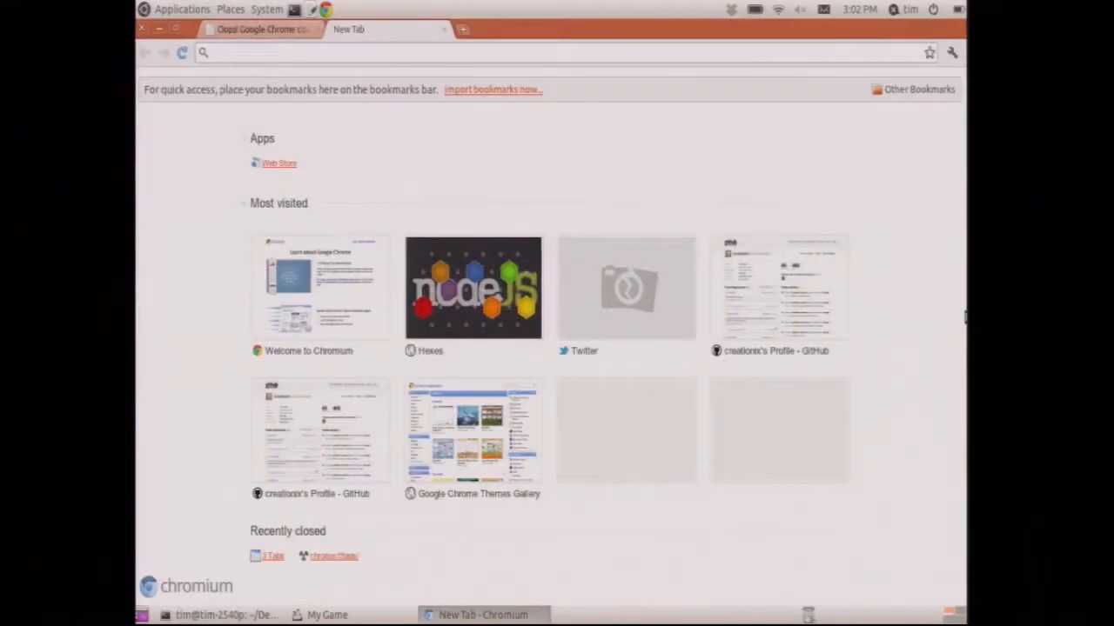
{"action": "type", "text": "localhost:3000"}
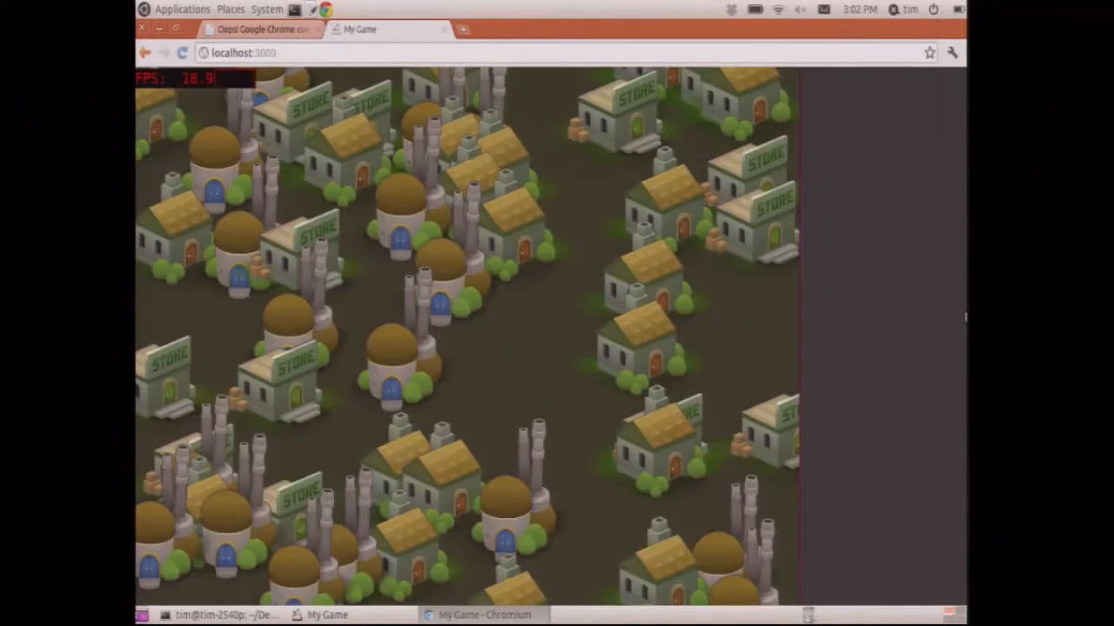
{"action": "mouse_move", "coordinate": [548, 363]}
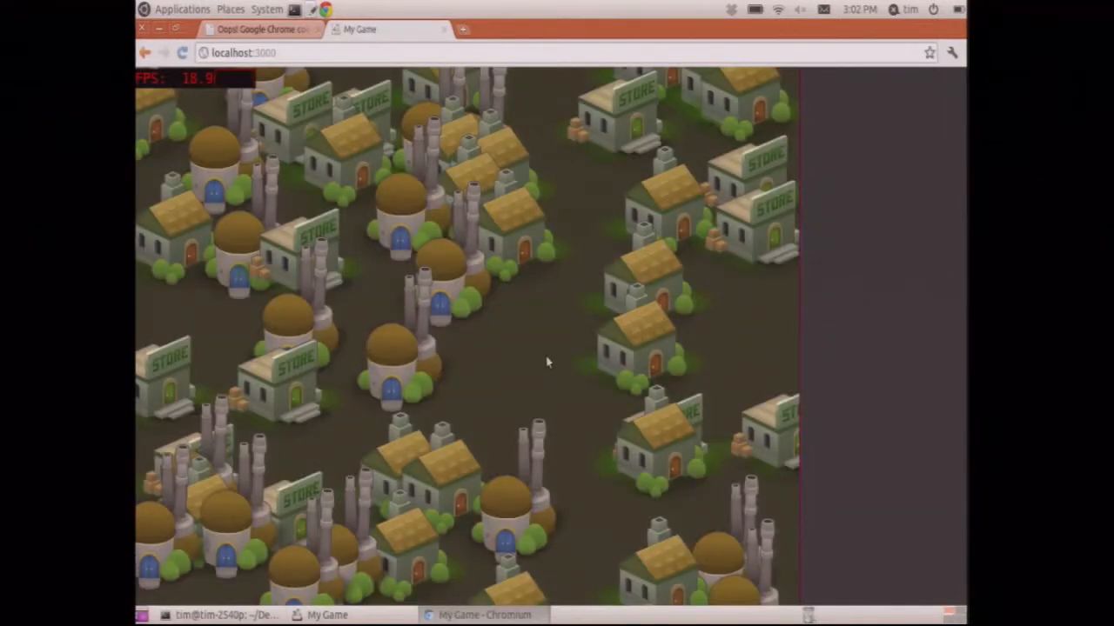